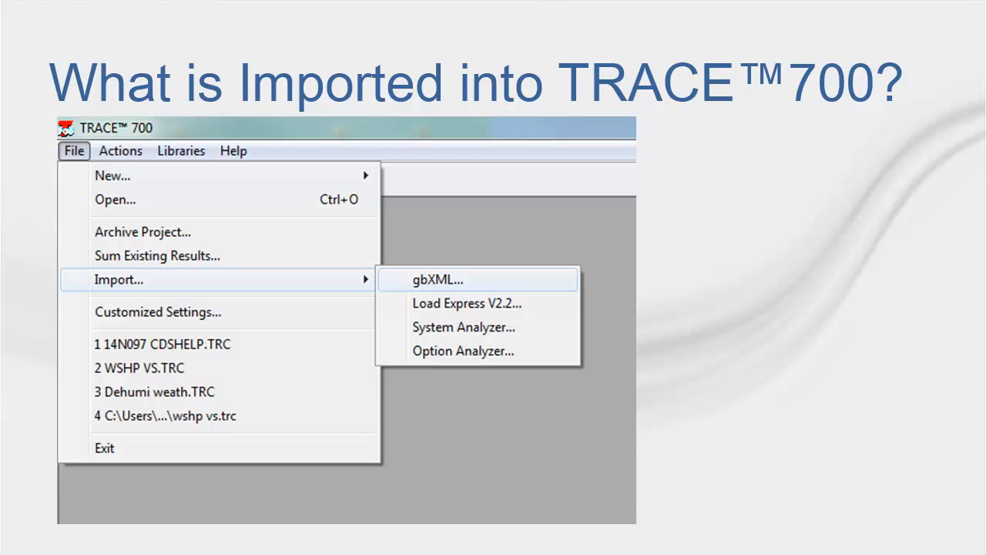
Step: Advance from the File > Import overview to the File > Export > gbXML slide
click(437, 279)
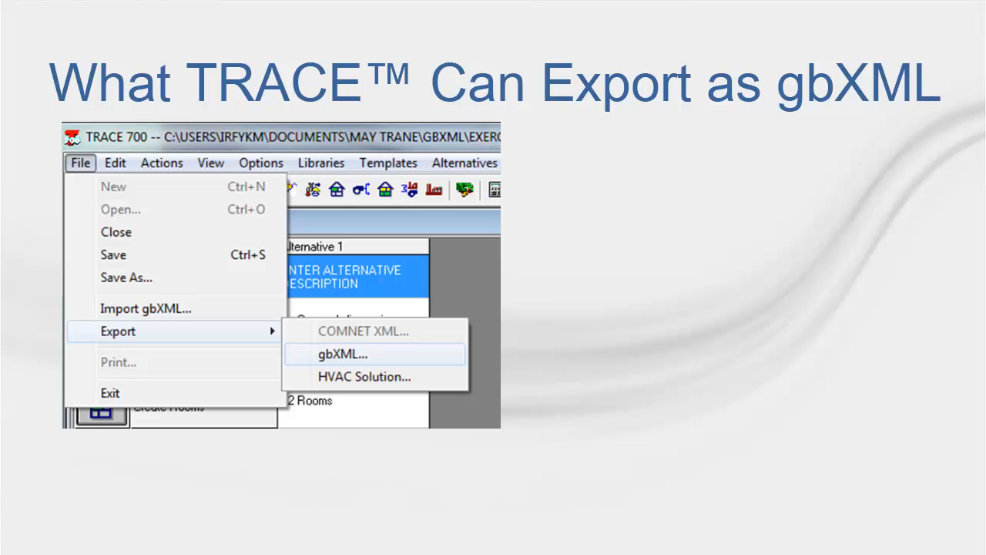
Step: Advance to the slide showing Revit's Export > gbXML menu option
click(342, 353)
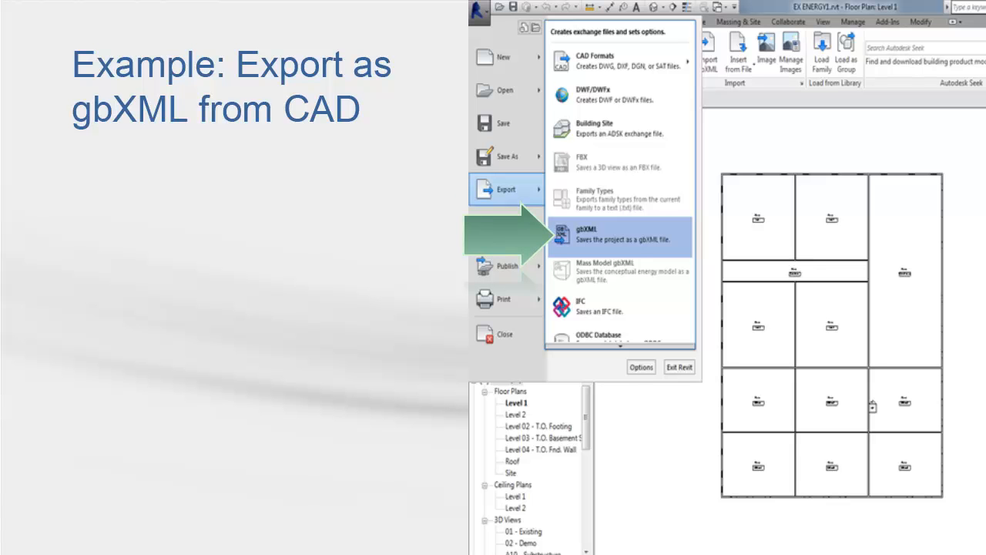
click(587, 237)
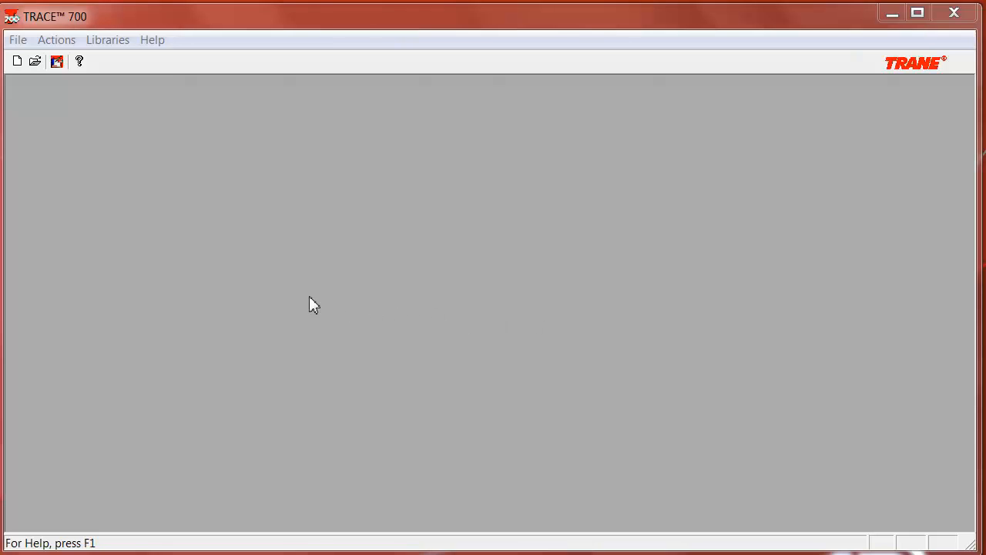
mouse_move(71, 194)
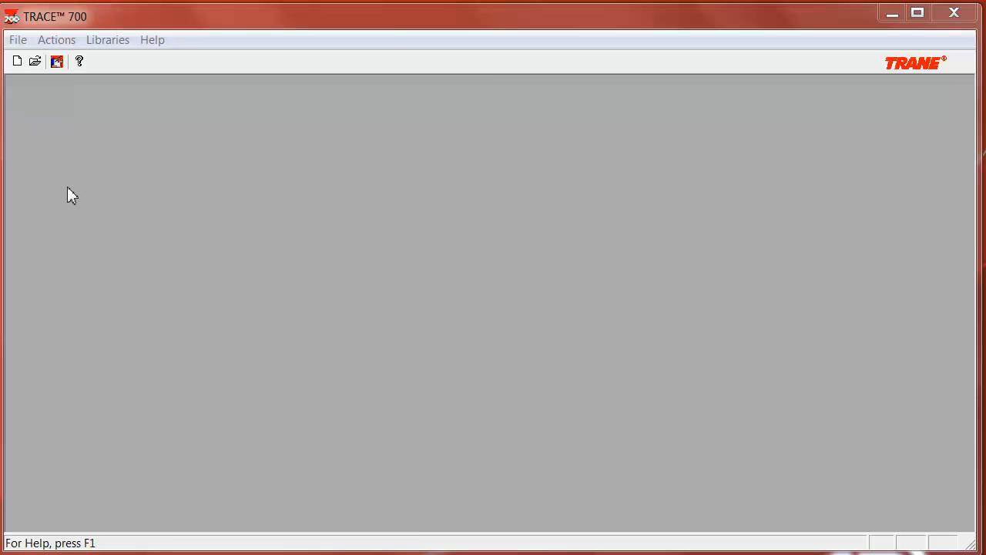
Step: Start a new TRACE 700 project file named gbxml1
click(17, 40)
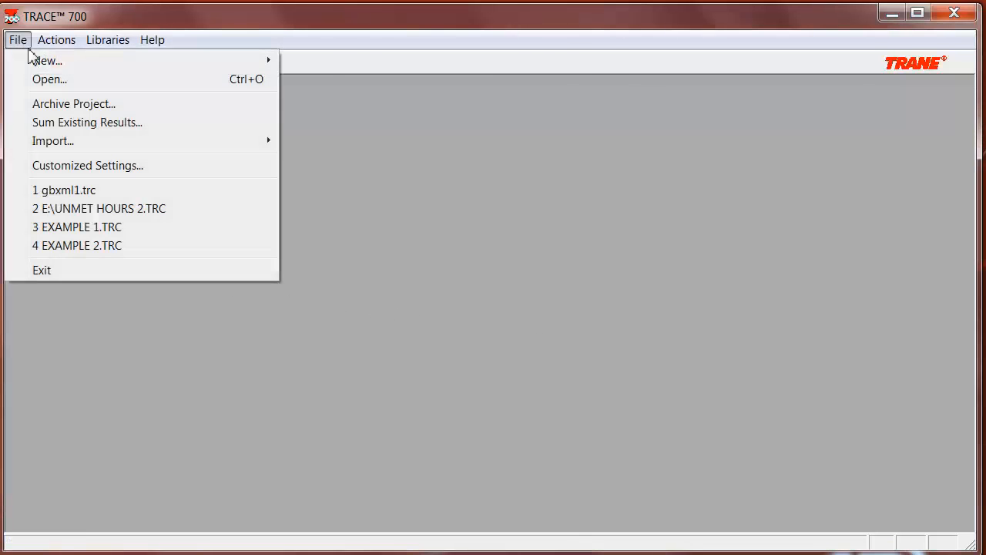
click(47, 60)
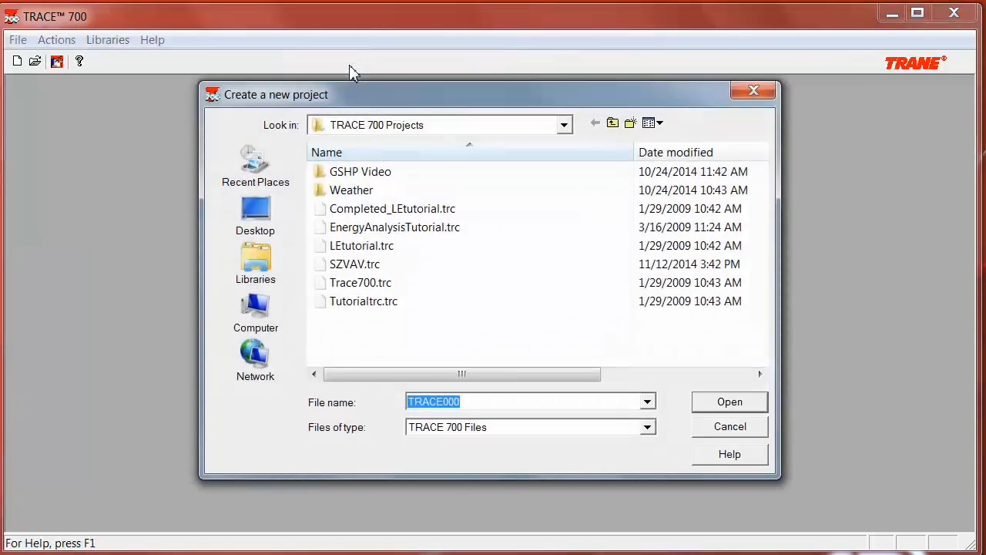
text(gbxm)
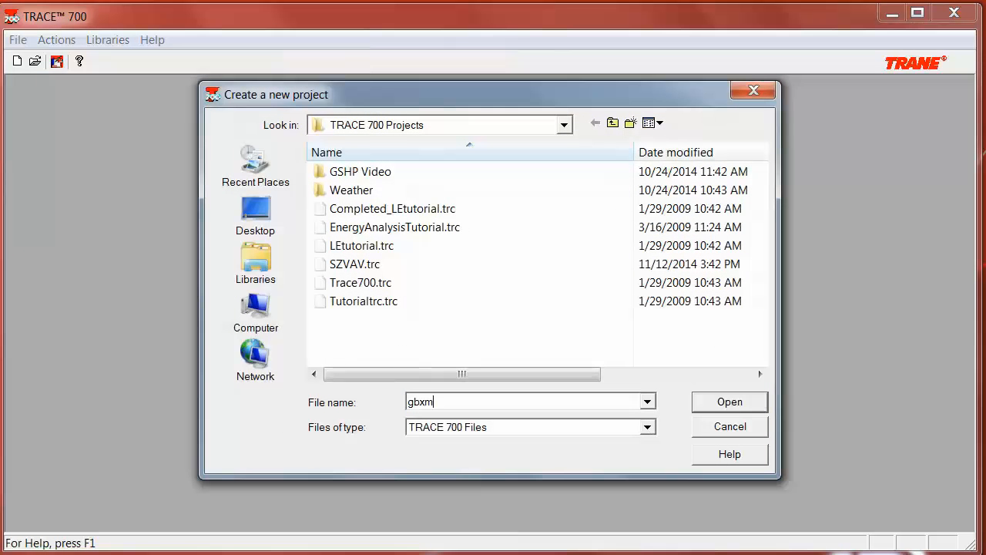
text(l1)
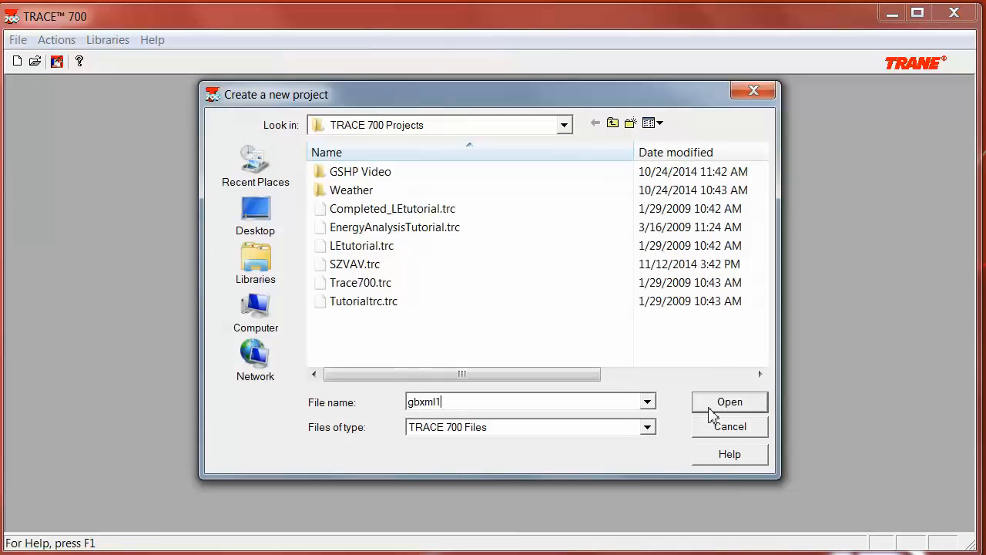
click(729, 401)
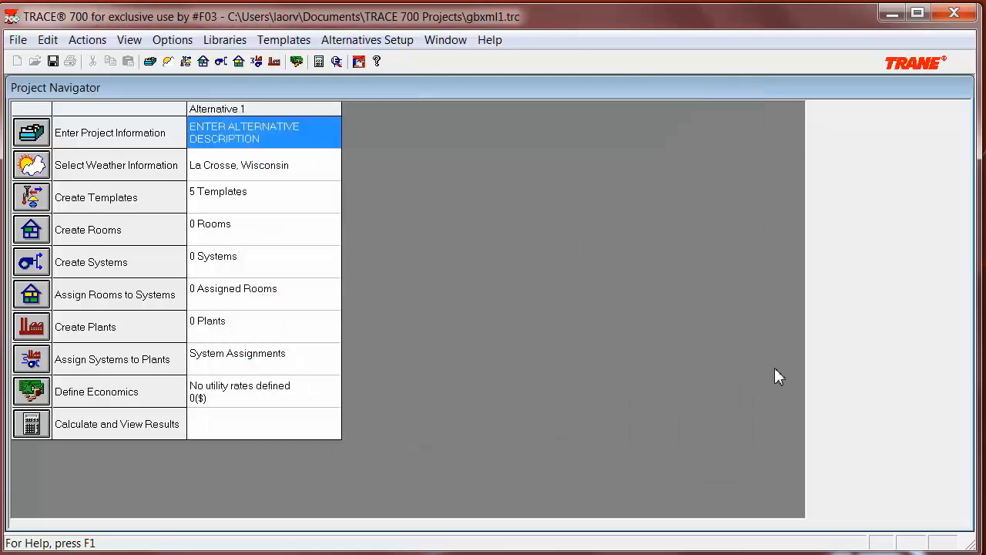
mouse_move(736, 343)
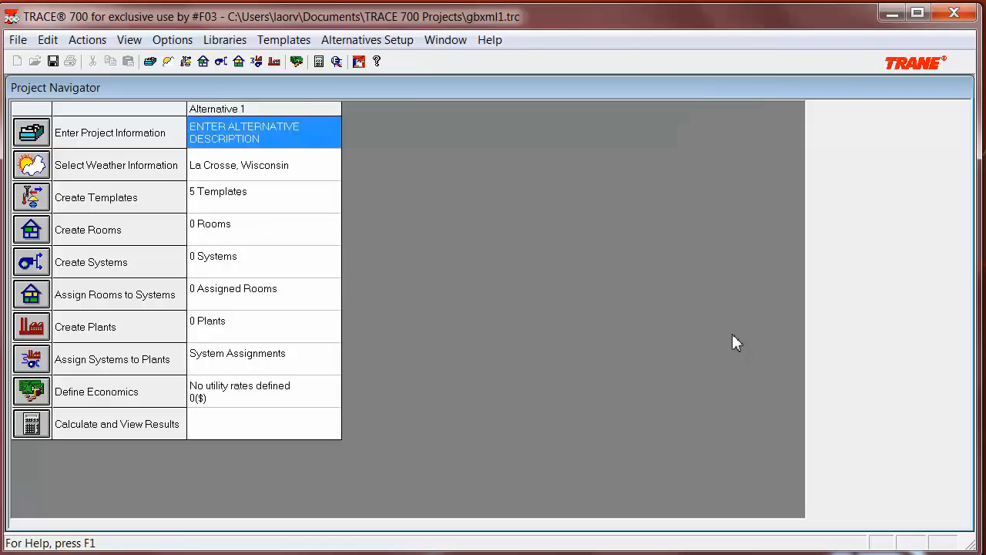
mouse_move(740, 267)
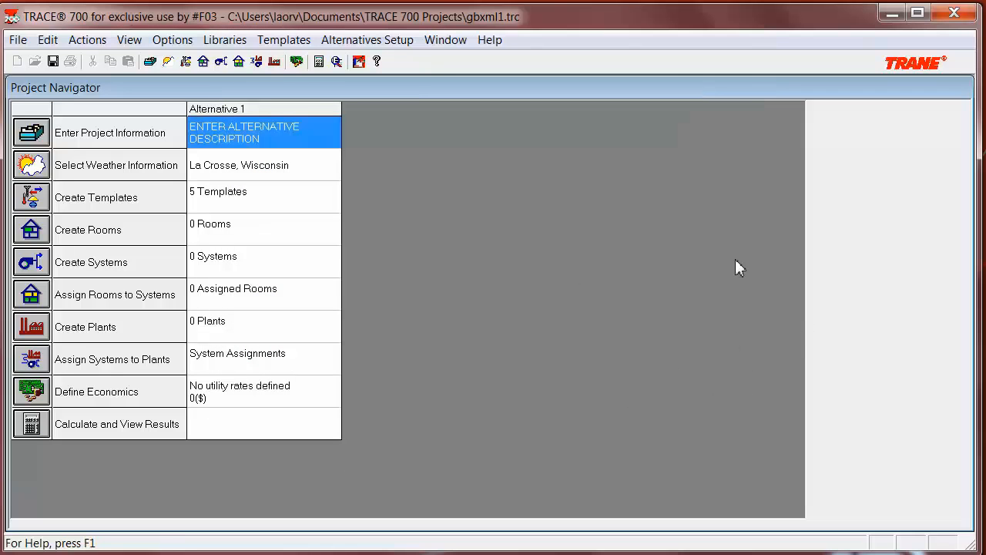
mouse_move(284, 39)
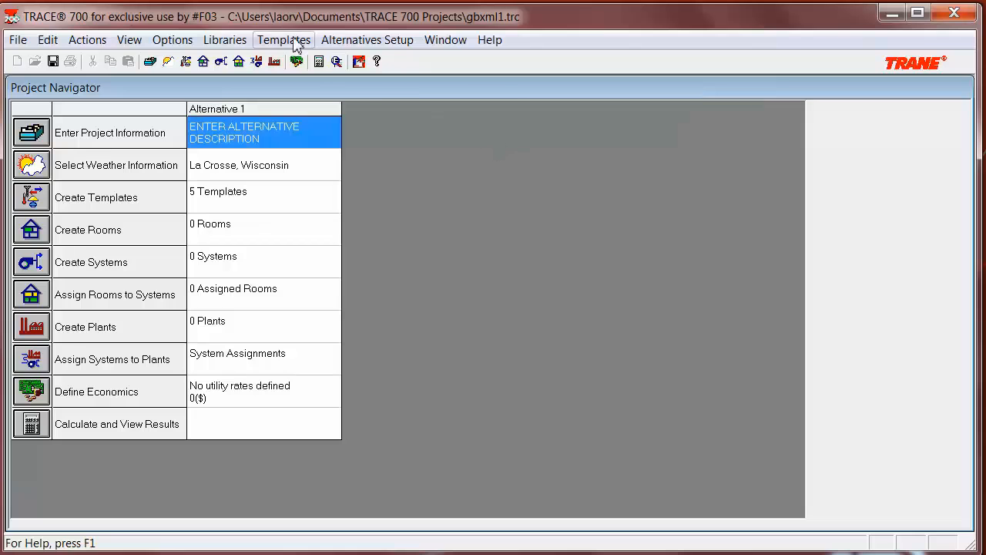
Step: Import EX ENERGY1.xml with default options, then open Create Rooms on Corridor Room
click(17, 39)
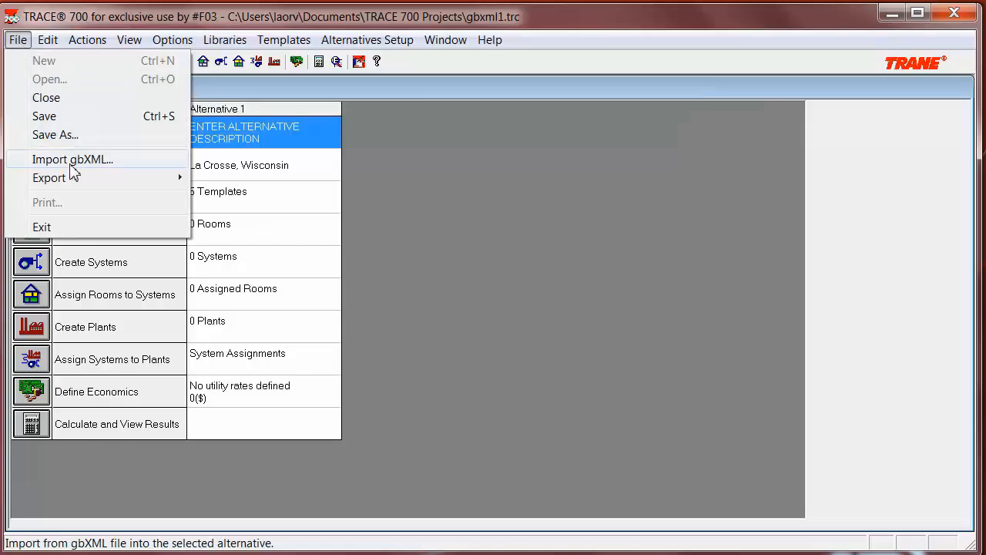
click(73, 158)
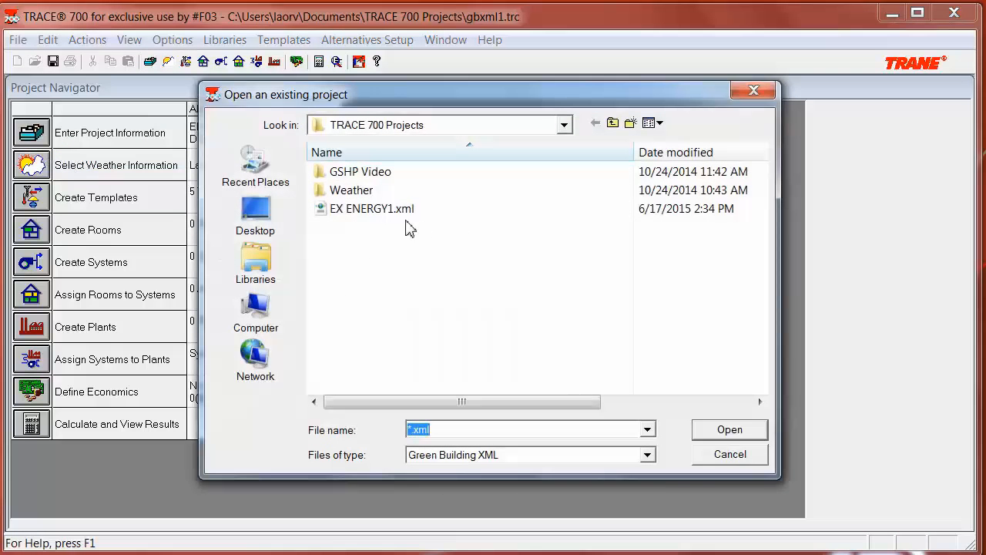
mouse_move(385, 214)
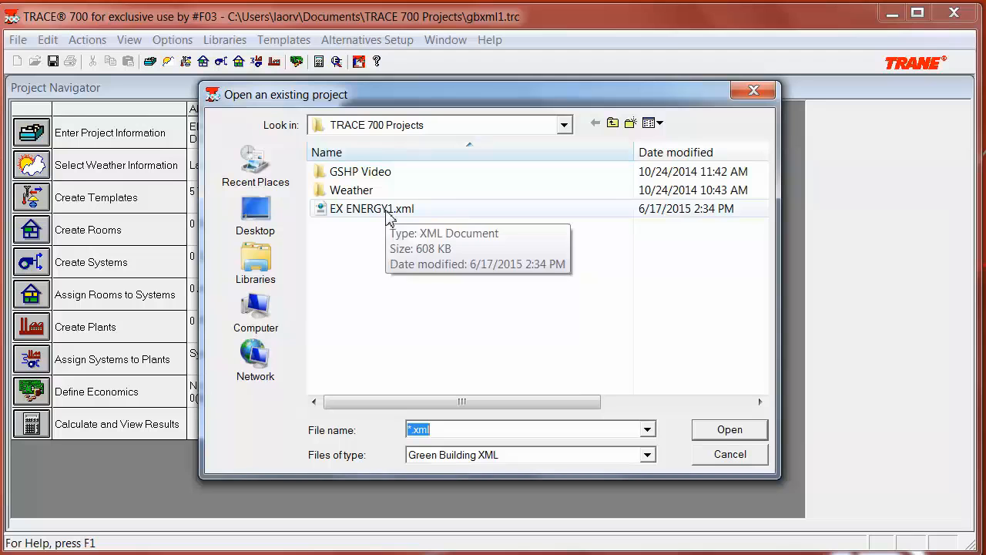
click(372, 208)
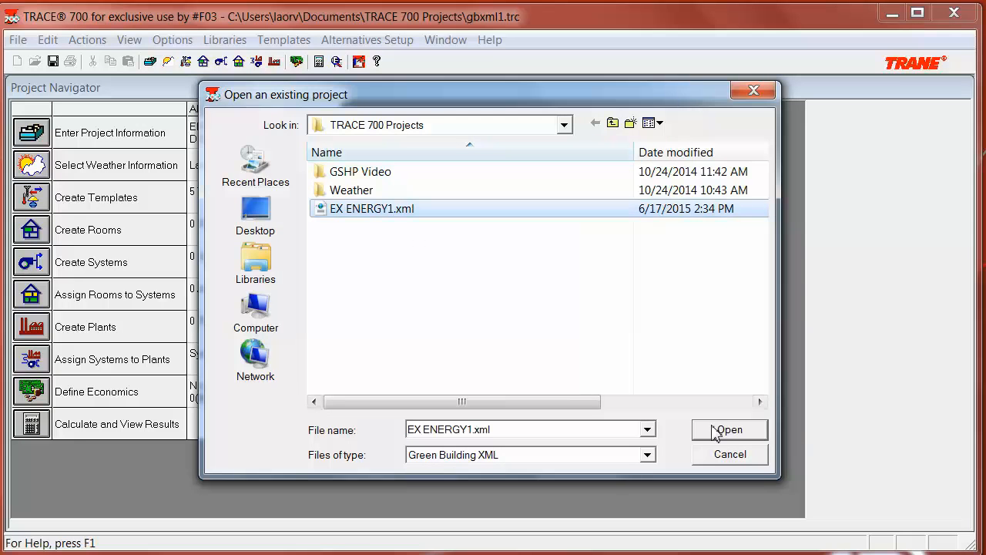
click(728, 429)
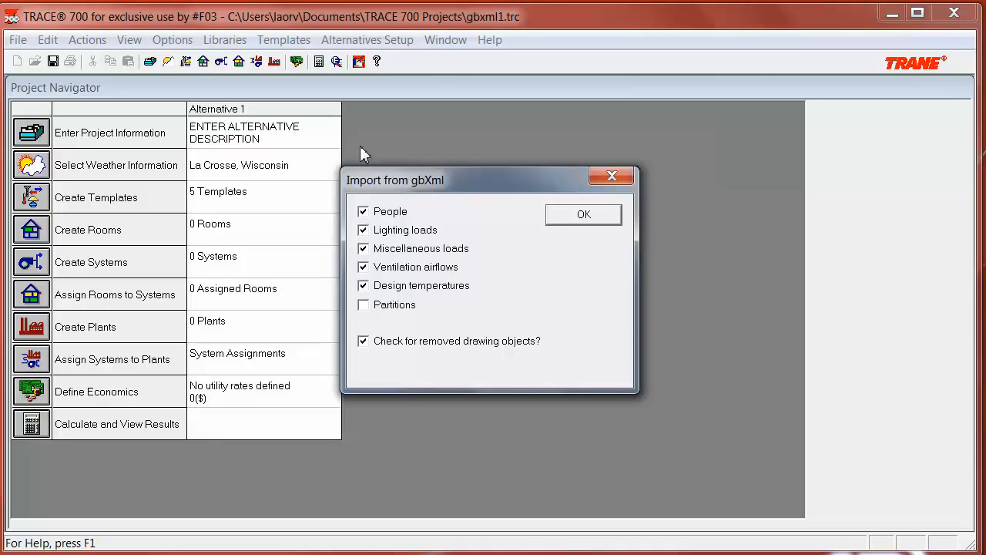
mouse_move(393, 398)
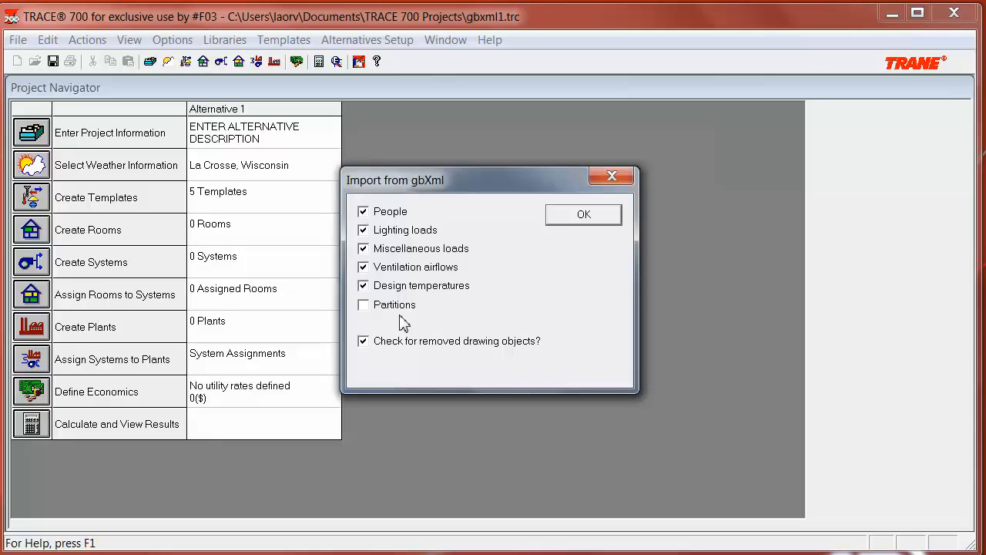
mouse_move(407, 322)
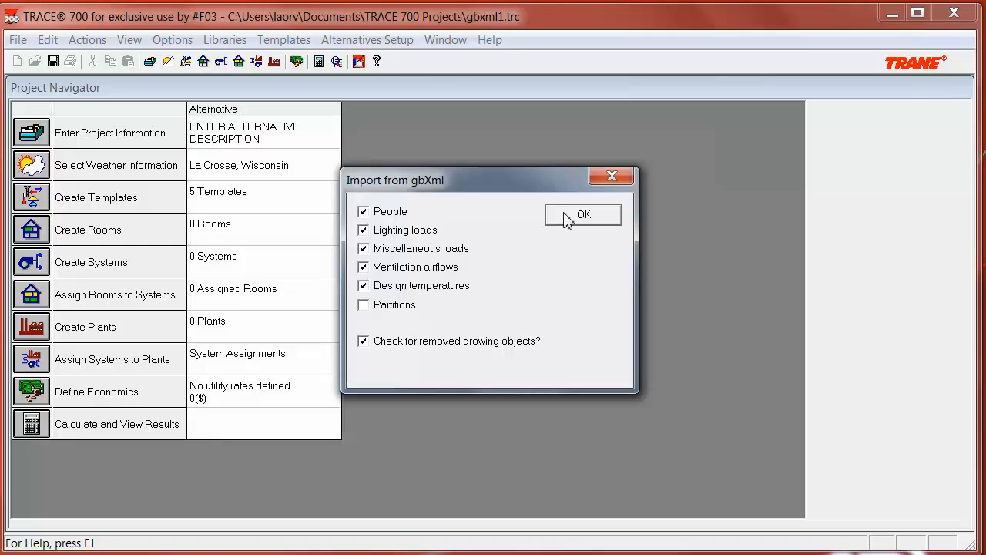
click(583, 214)
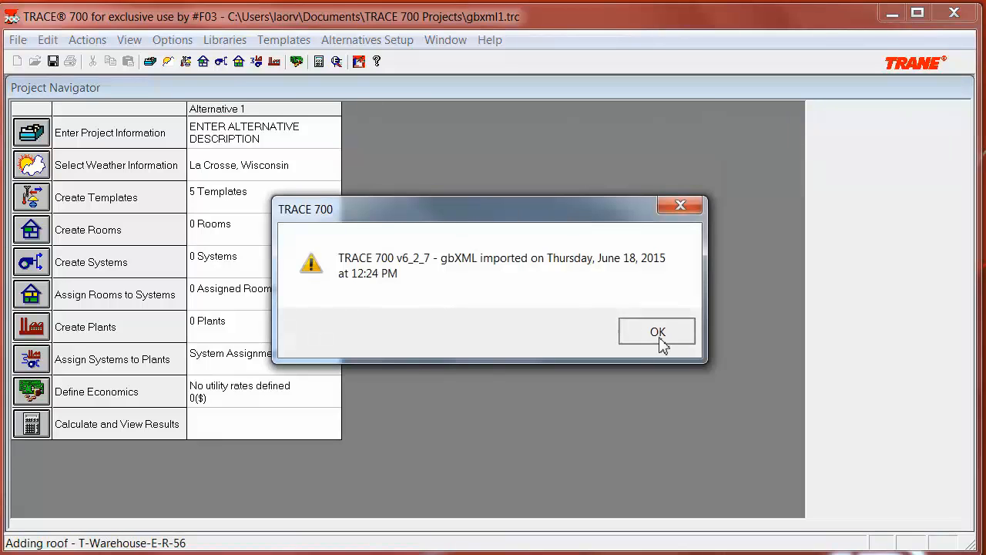
click(656, 332)
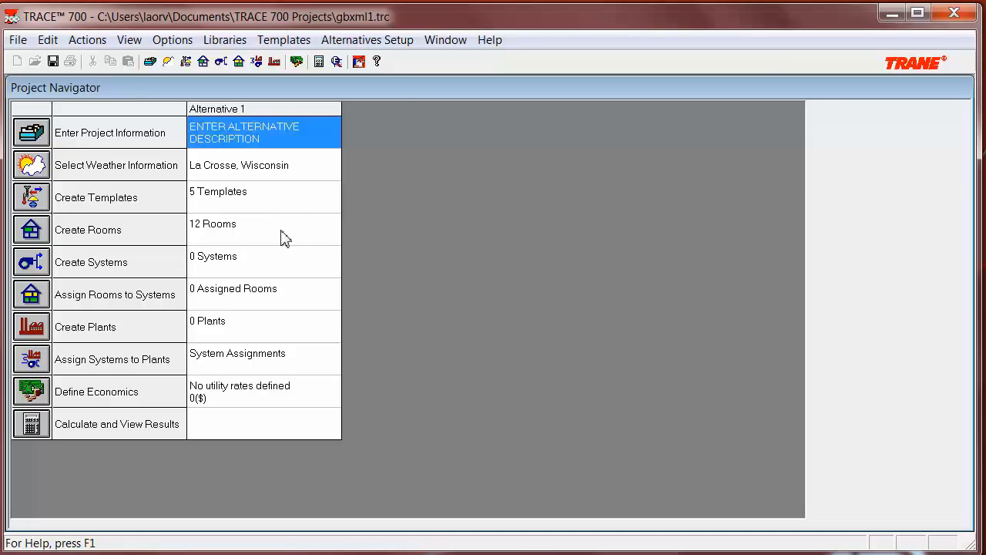
mouse_move(293, 231)
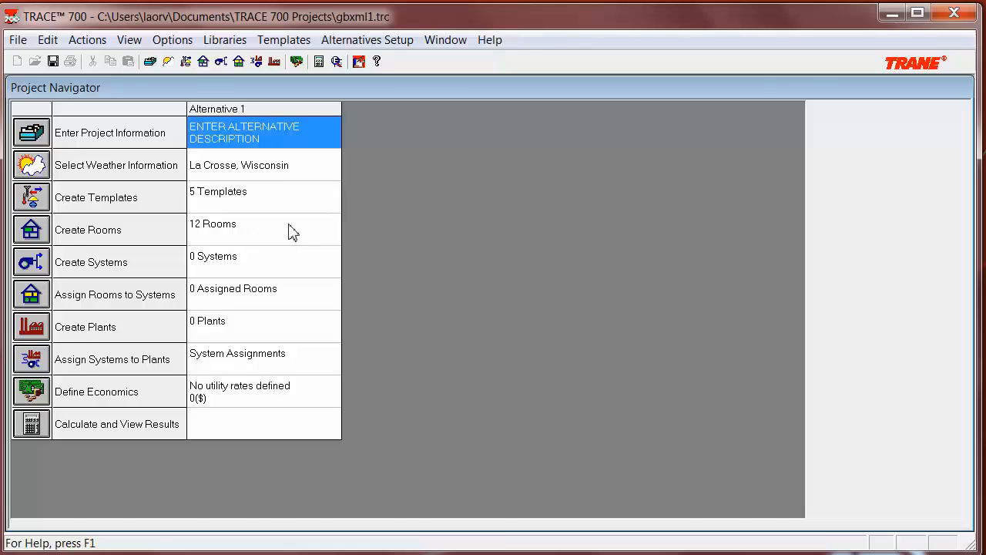
double_click(88, 230)
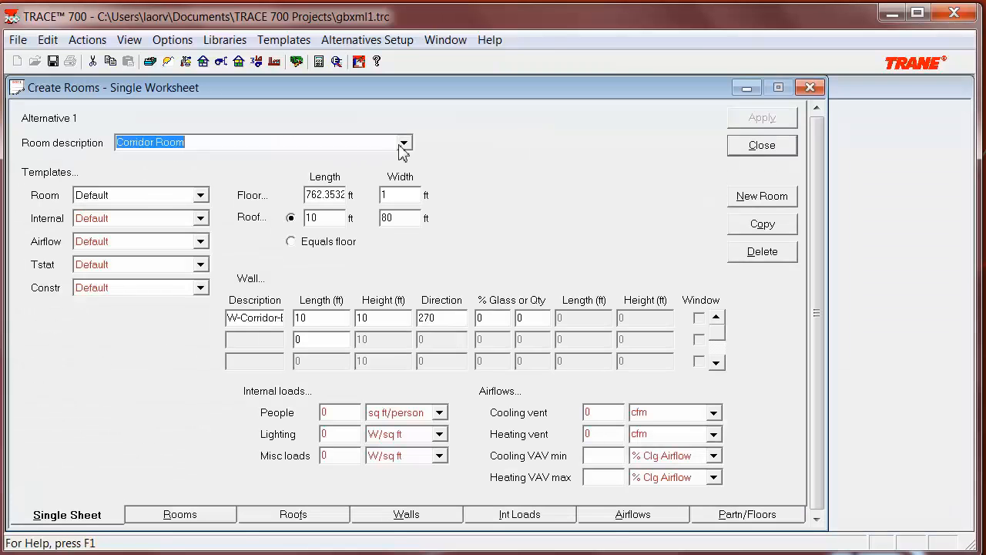
Step: Review Office3 Room's walls, room size, internal loads and airflow tabs
click(402, 141)
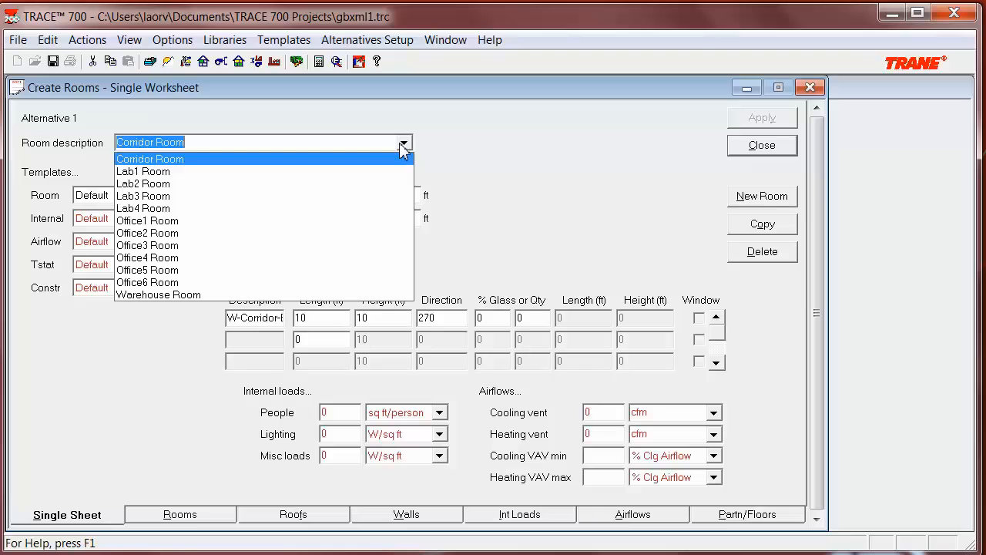
mouse_move(394, 170)
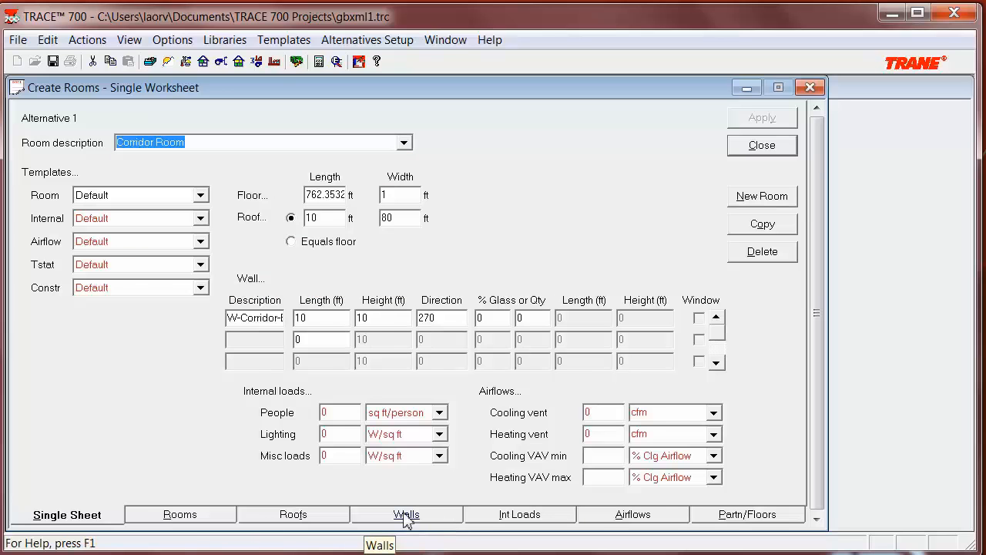
click(406, 514)
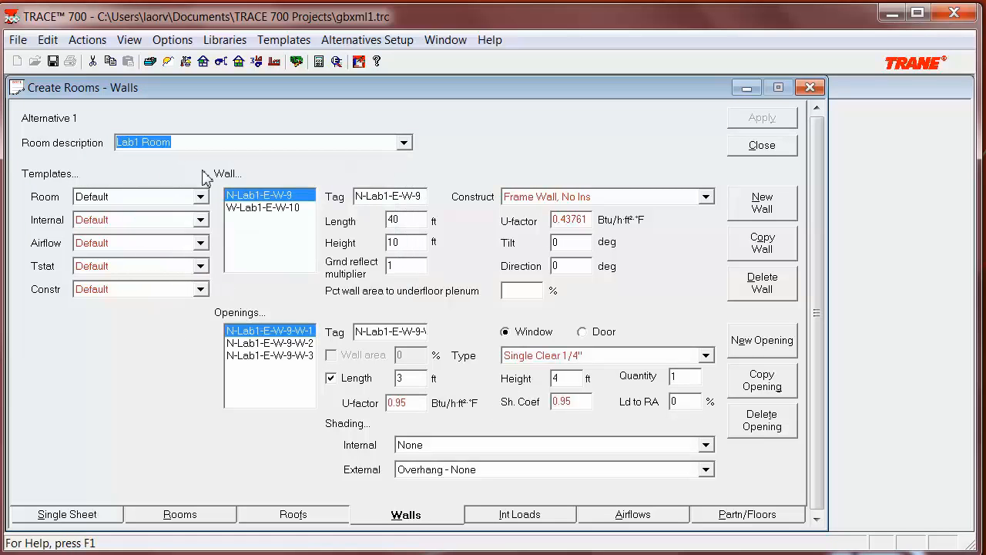
mouse_move(322, 352)
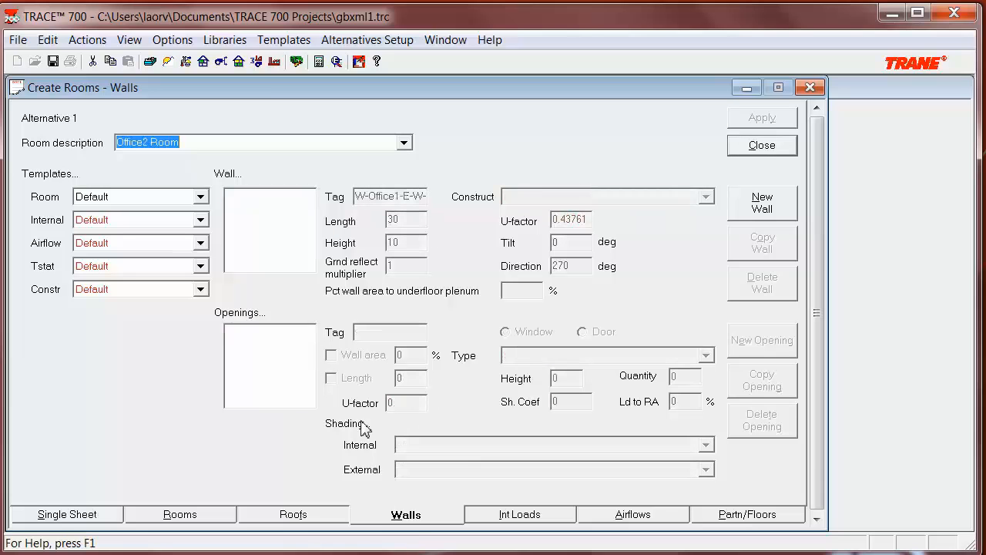
click(180, 514)
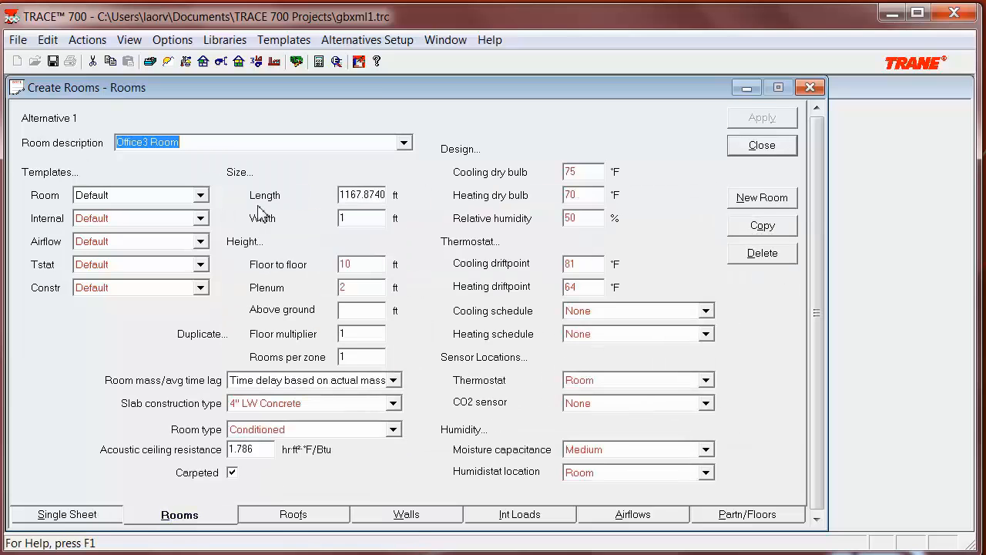
mouse_move(323, 179)
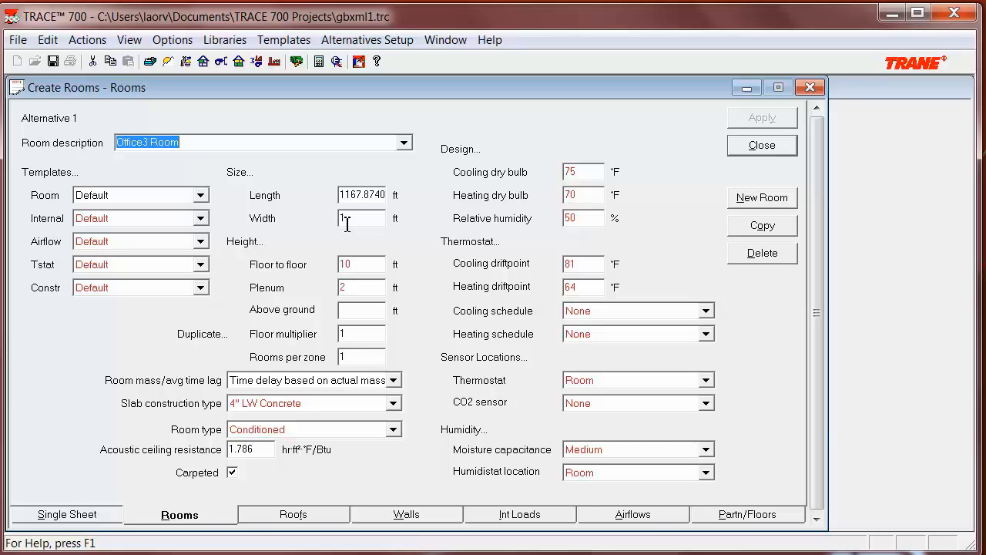
click(520, 514)
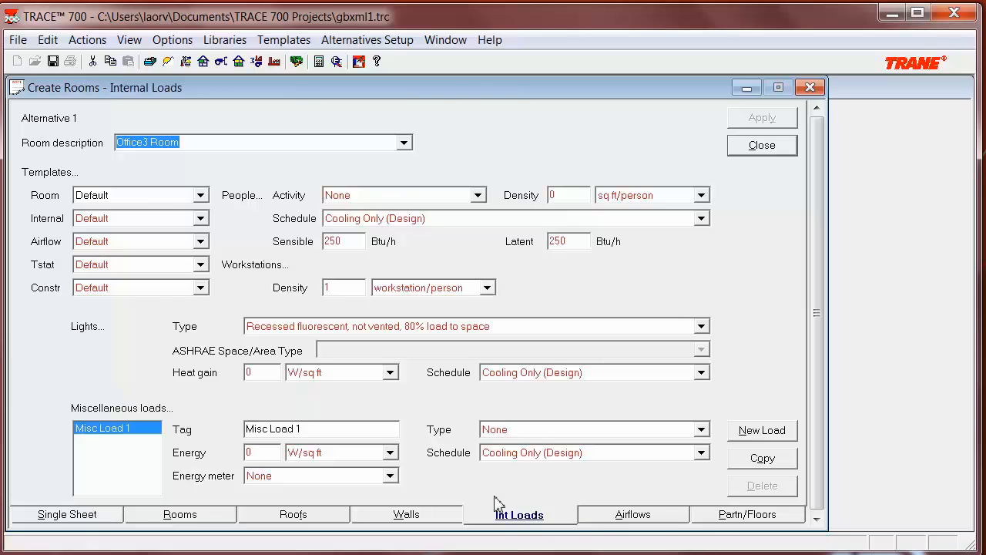
click(632, 514)
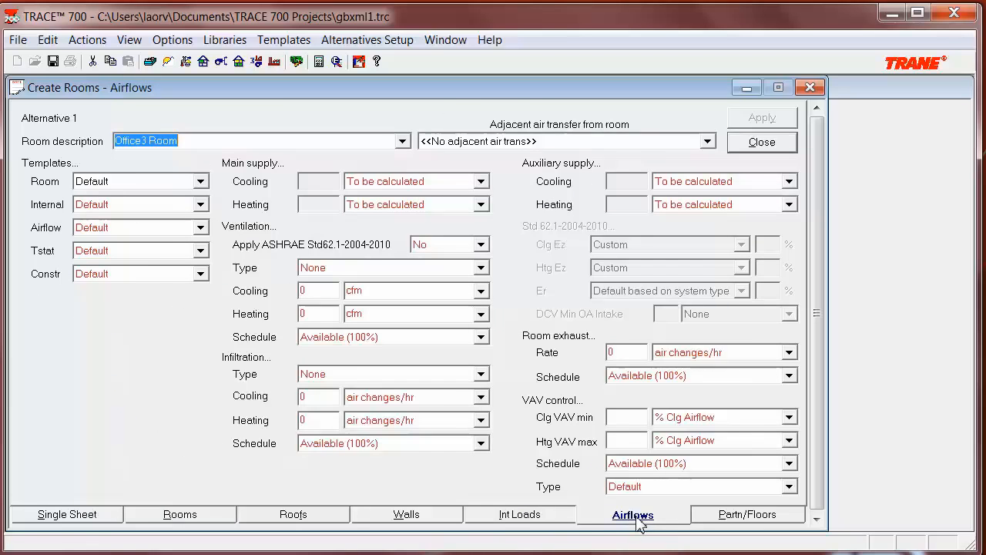
mouse_move(546, 100)
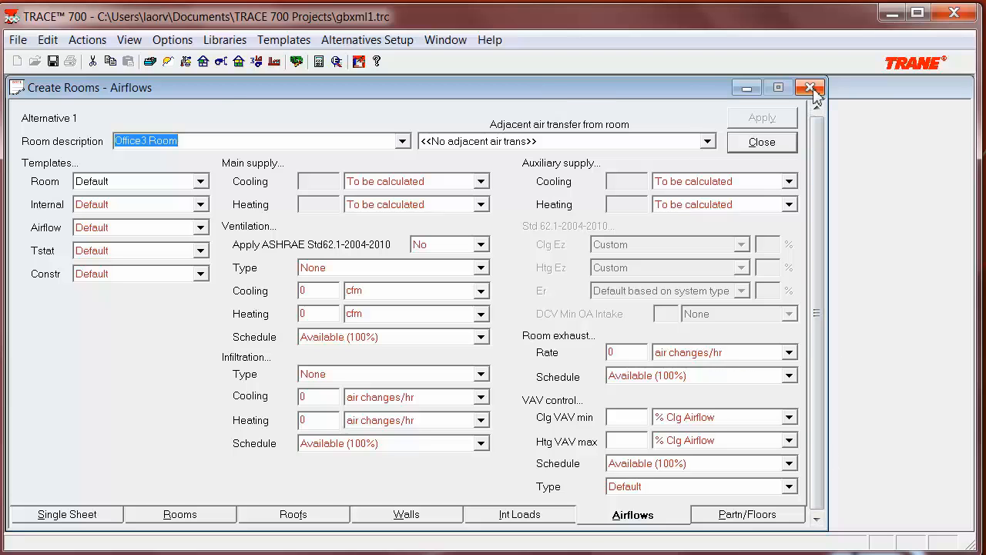
Step: Apply General Office Space people, 0.5 W/sq ft lighting and Std Office Equipment loads
click(809, 87)
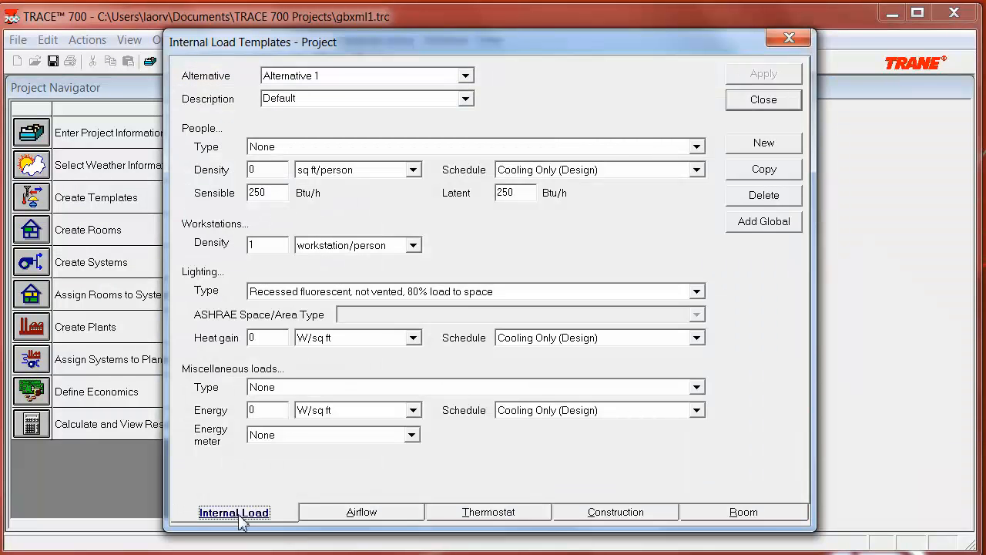
click(696, 147)
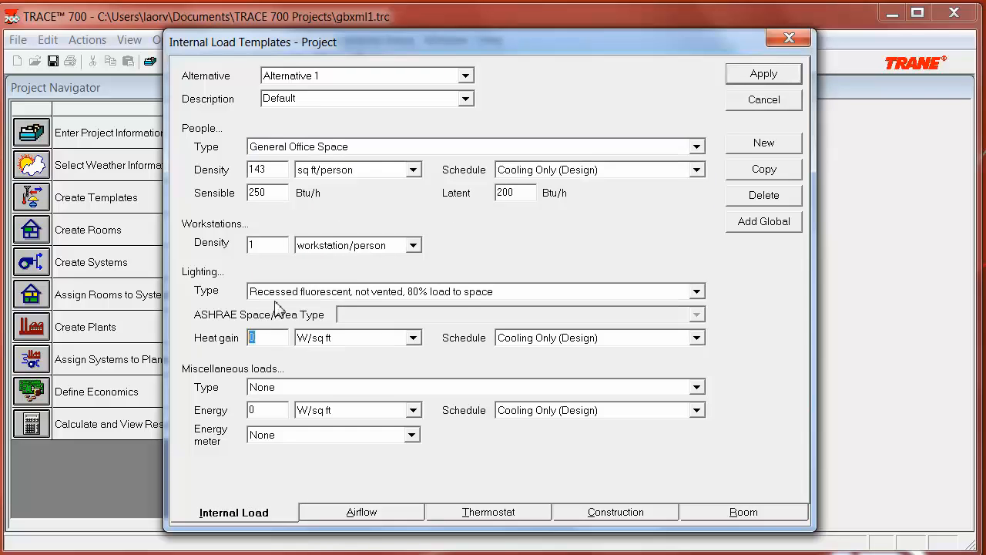
text(.5)
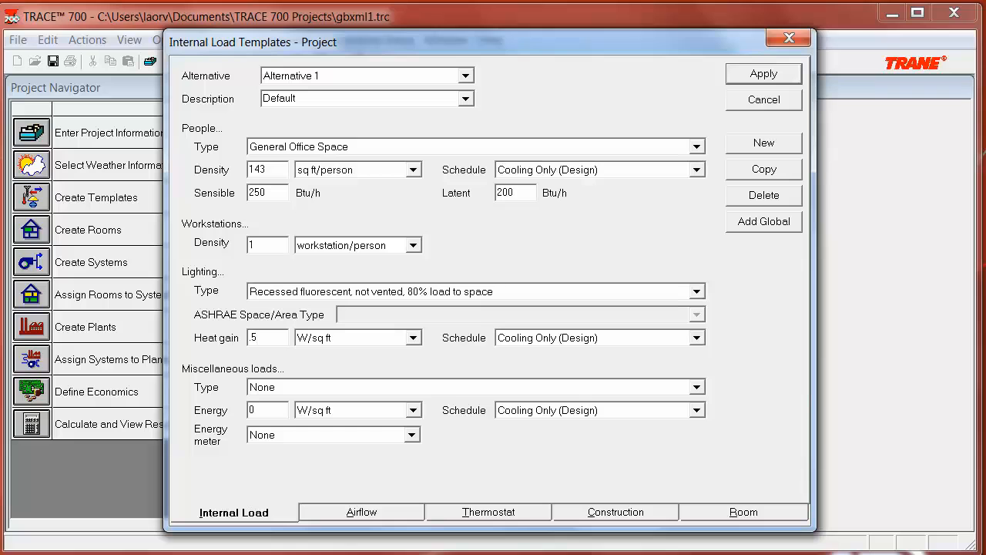
mouse_move(303, 403)
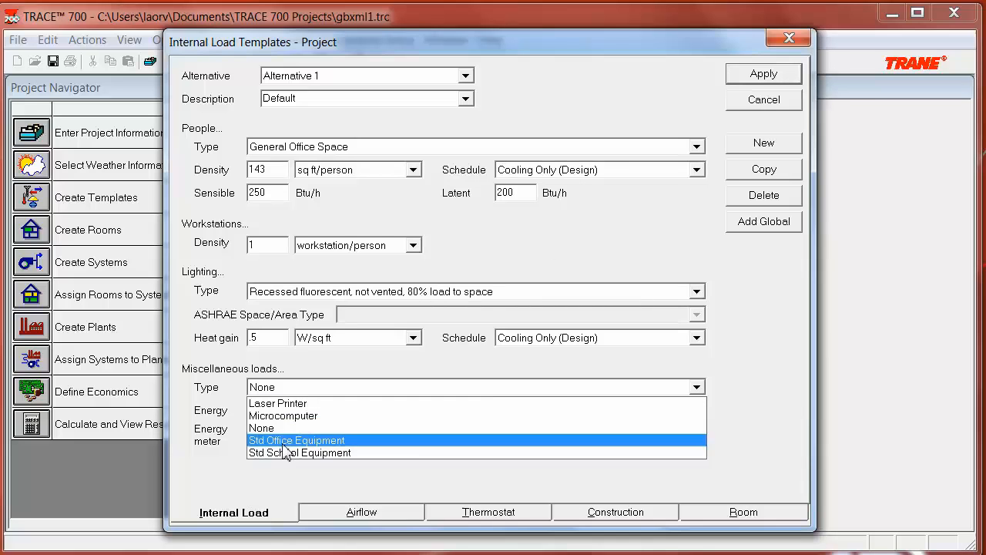
click(297, 440)
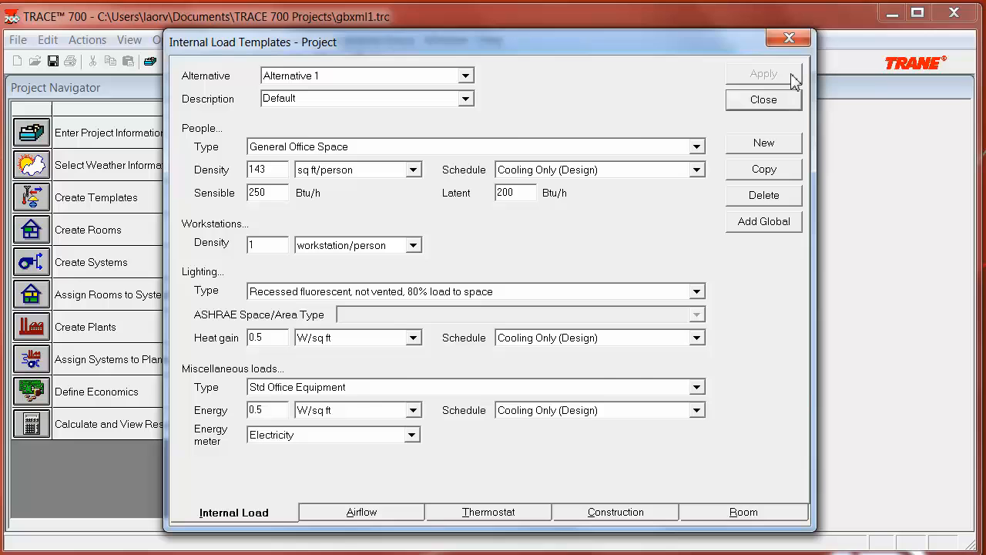
click(361, 511)
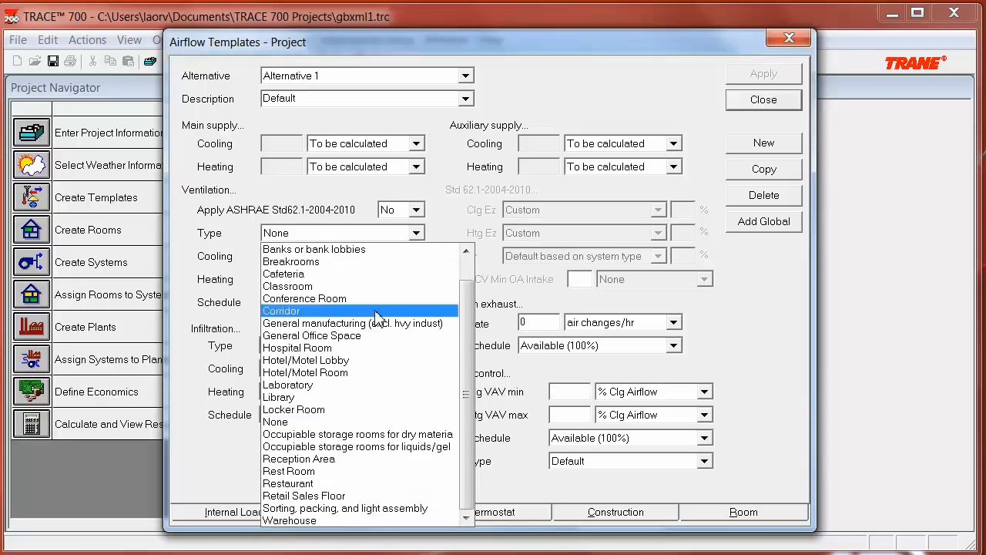
Step: Switch to the Airflow template and its Ventilation Type list
click(312, 335)
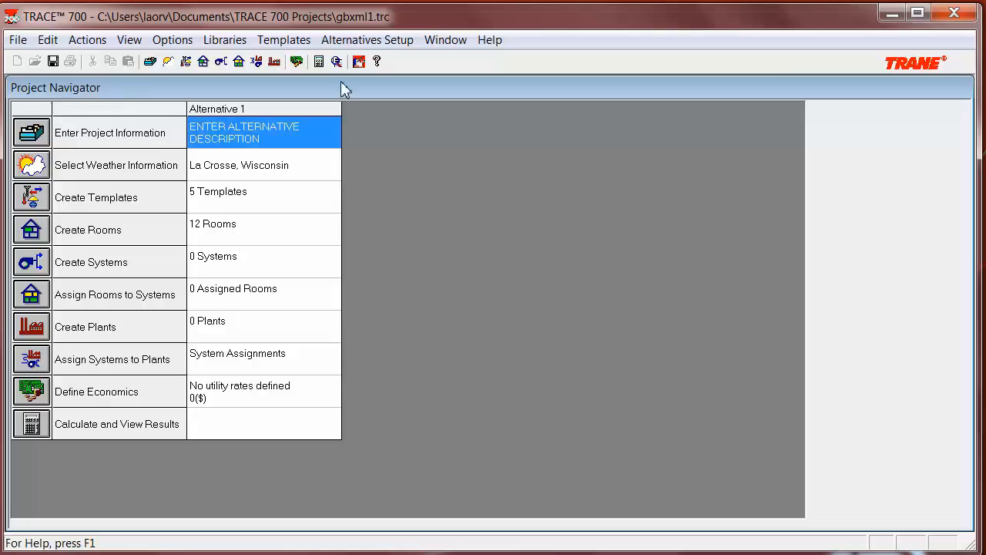
Step: Create System - 001 as Variable Volume Reheat (30% Min Flow Default), viewing advanced settings
click(264, 261)
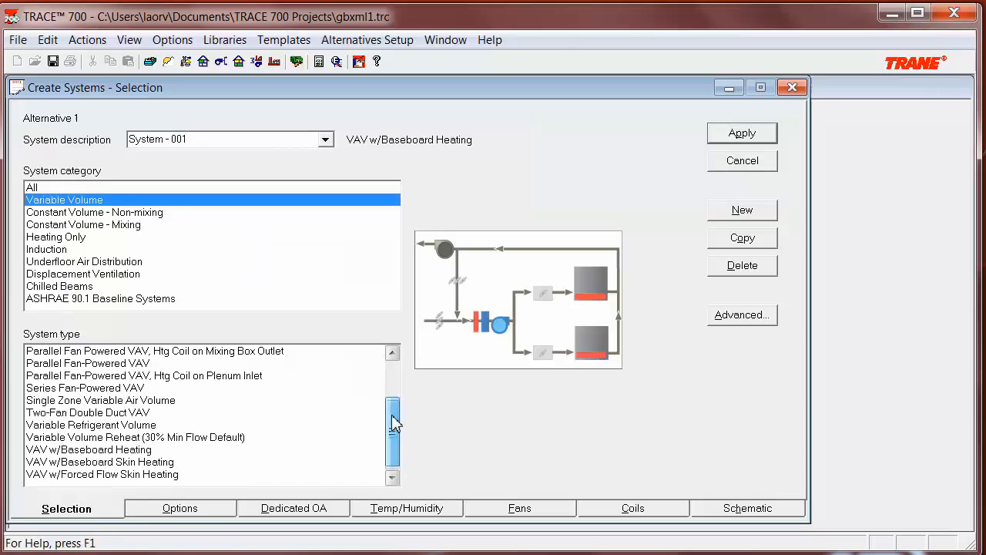
click(134, 474)
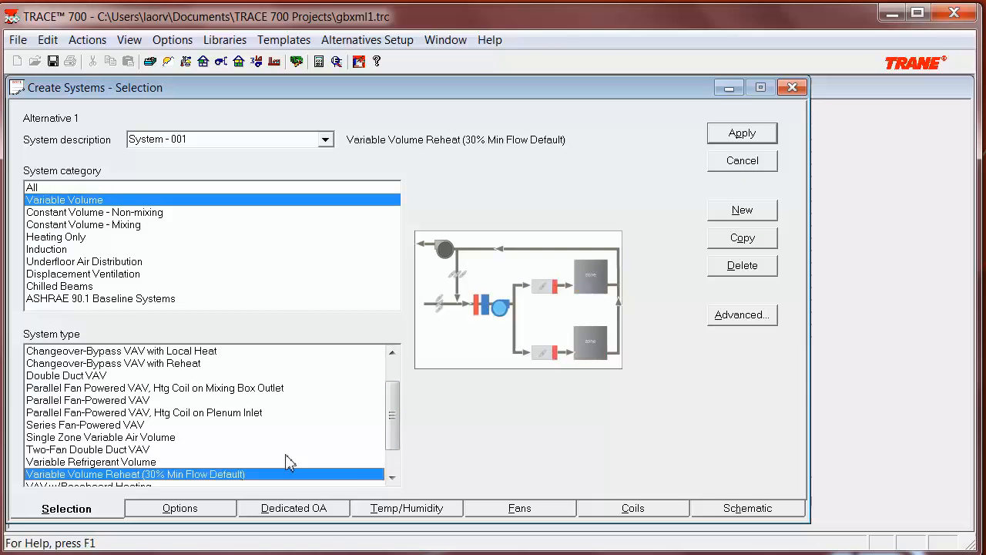
click(741, 314)
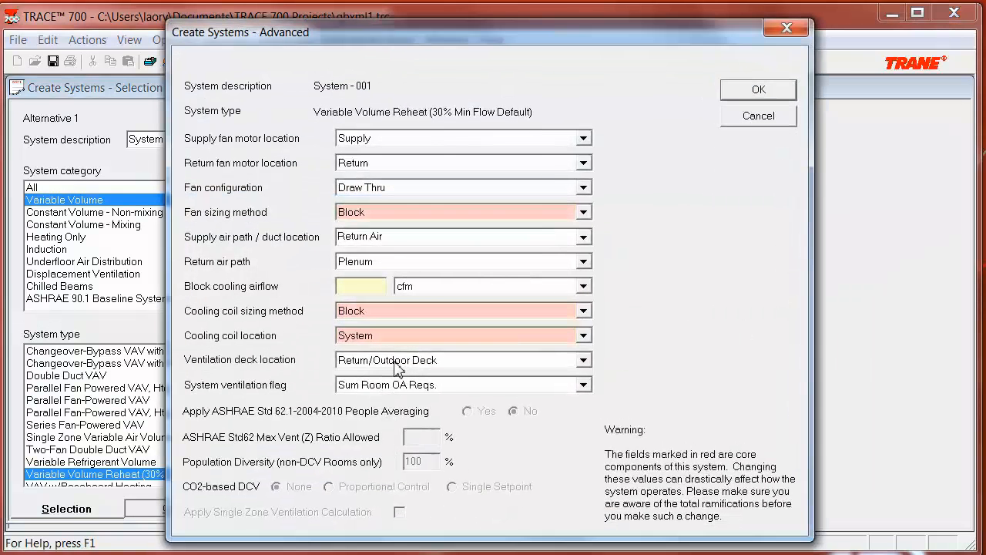
mouse_move(331, 352)
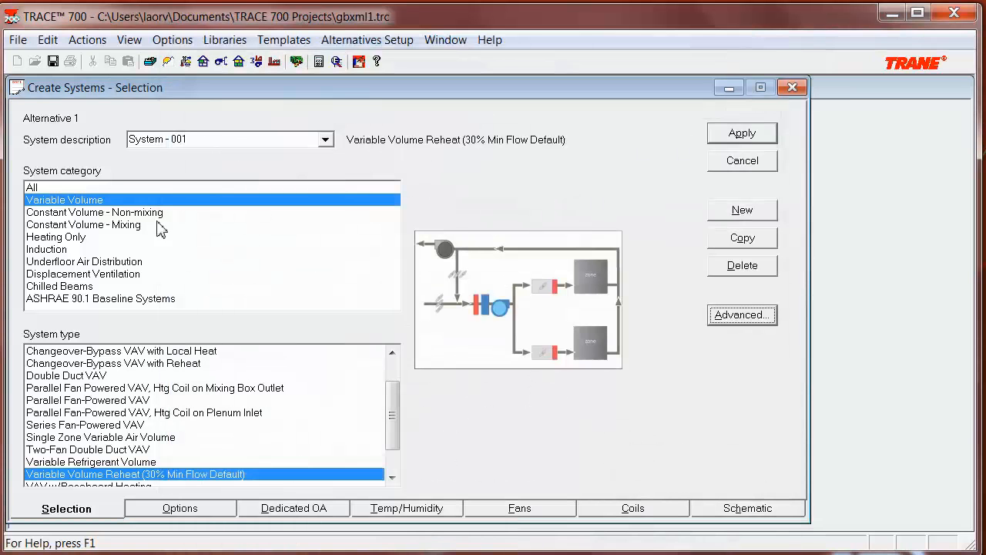
mouse_move(519, 508)
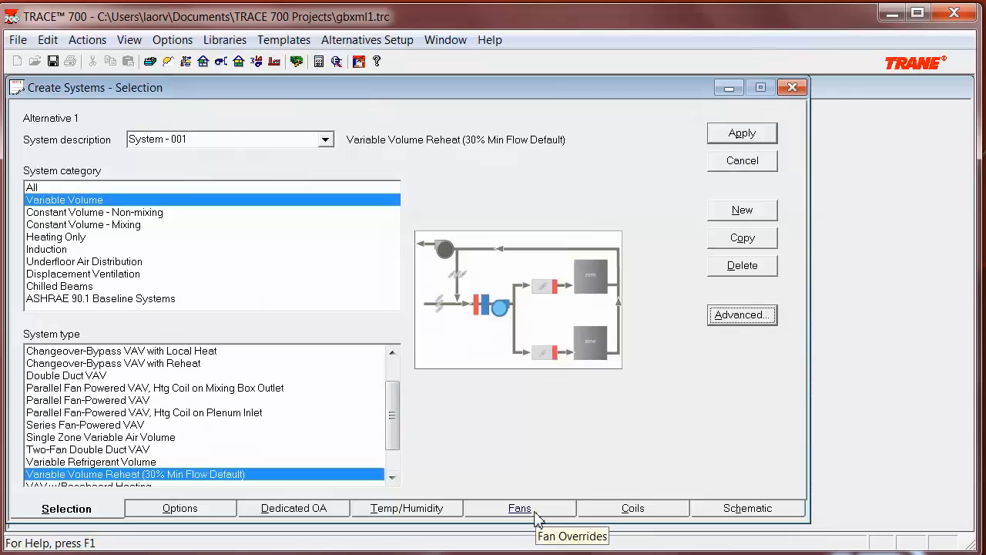
Step: Set System - 001's primary fan to FC Centrifugal var freq drv at 0.5 in. wg
click(520, 508)
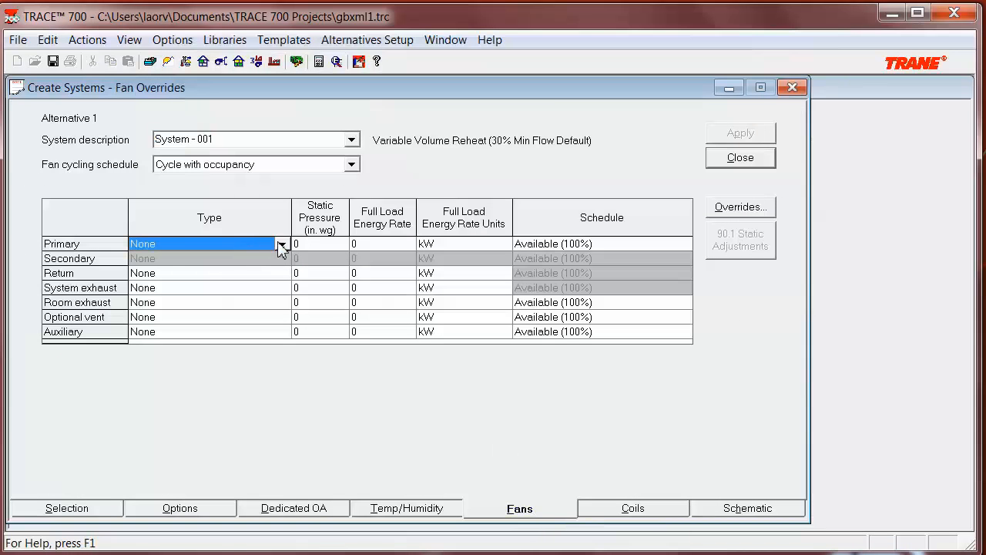
click(282, 243)
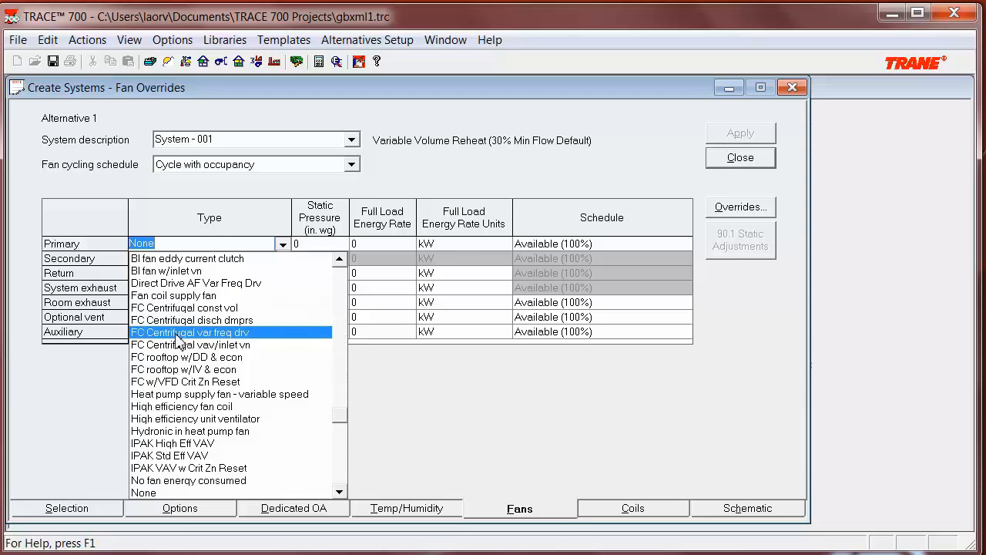
click(190, 332)
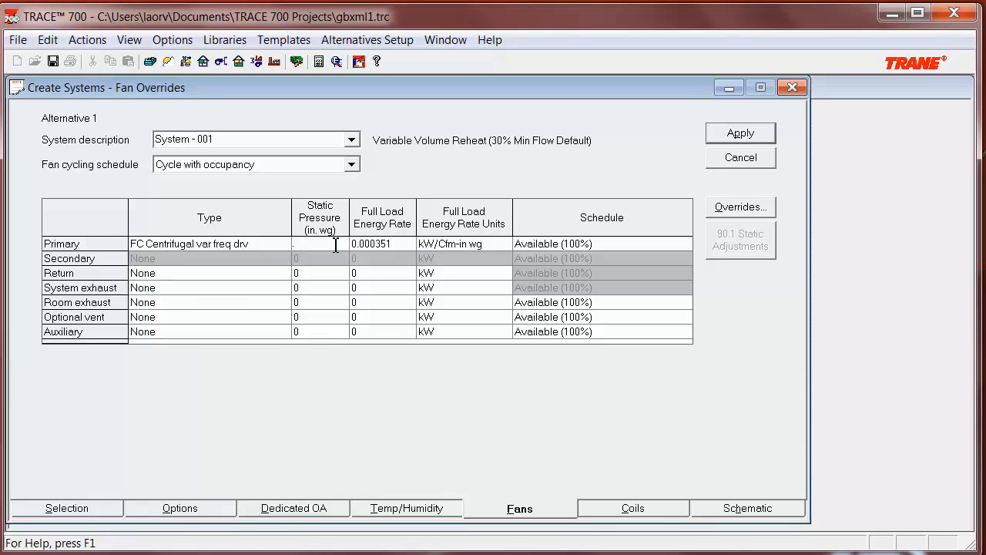
text(.5)
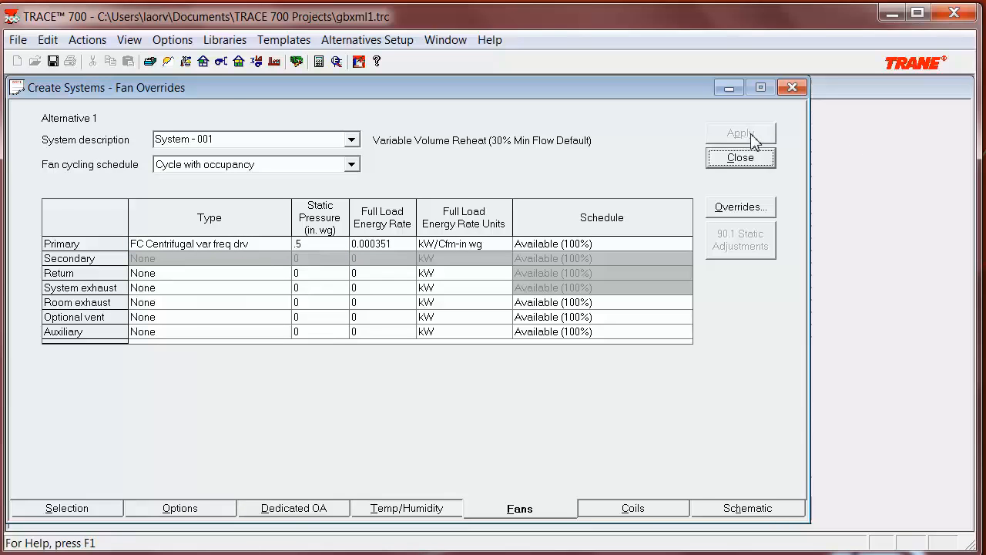
click(740, 157)
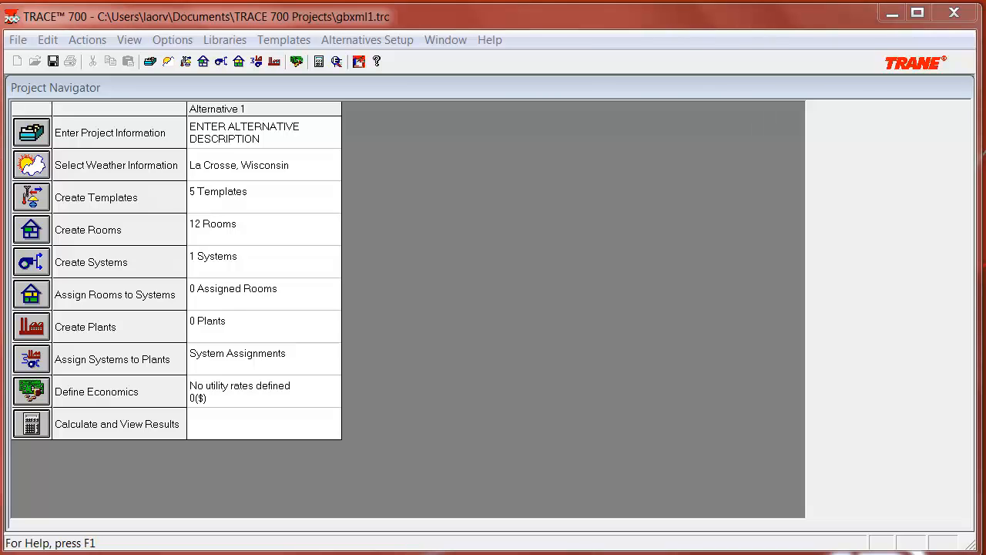
mouse_move(266, 306)
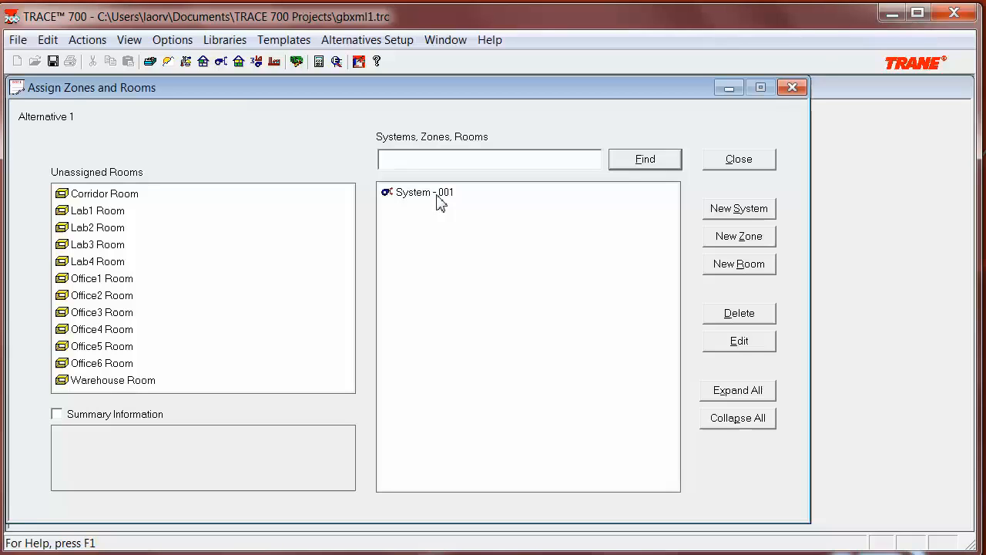
mouse_move(341, 203)
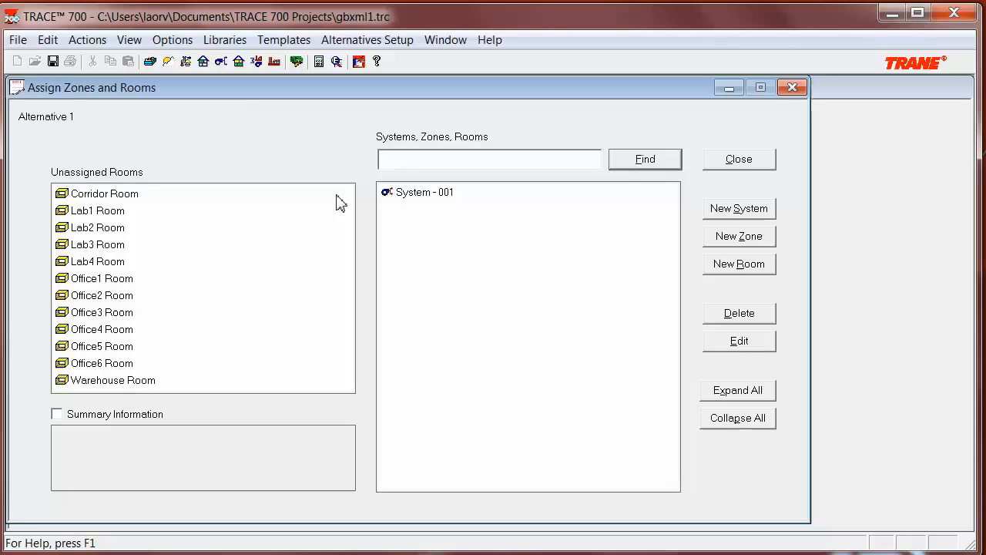
mouse_move(439, 372)
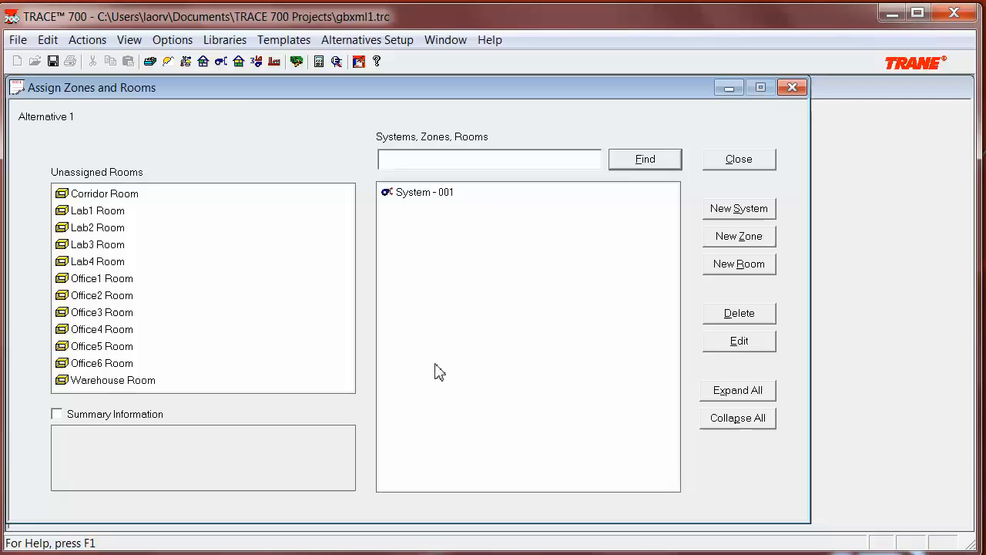
mouse_move(133, 233)
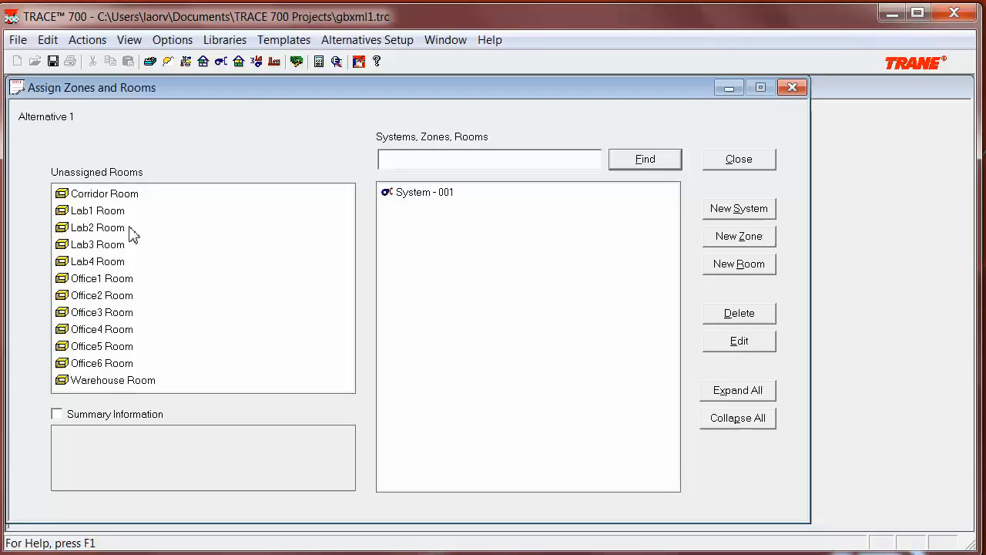
Step: Move all 12 rooms, Corridor Room through Warehouse Room, onto System - 001
click(102, 193)
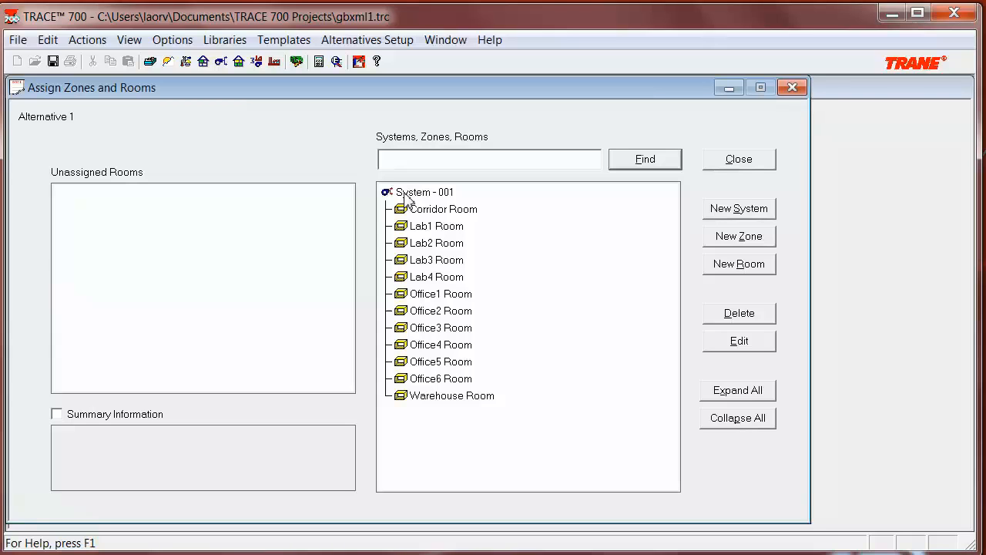
click(424, 192)
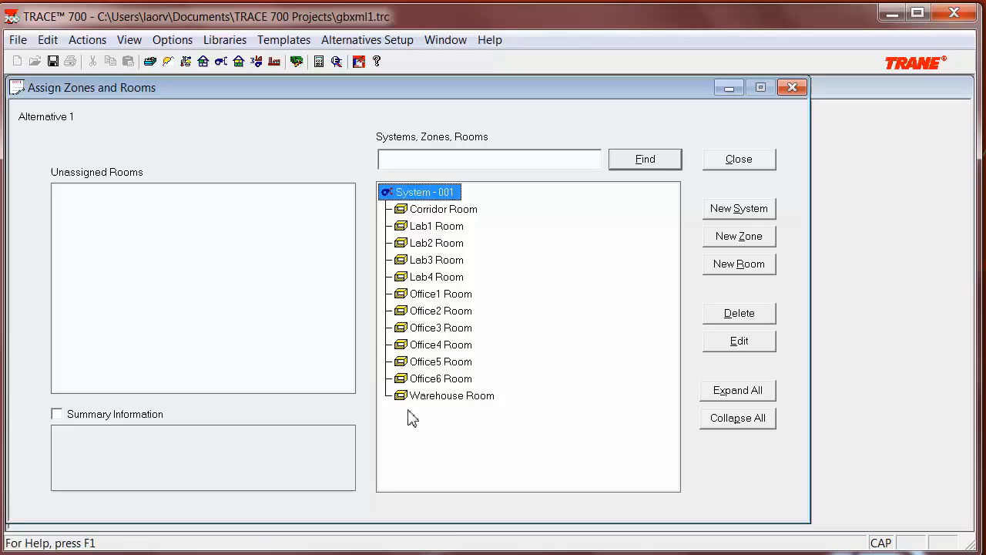
mouse_move(451, 212)
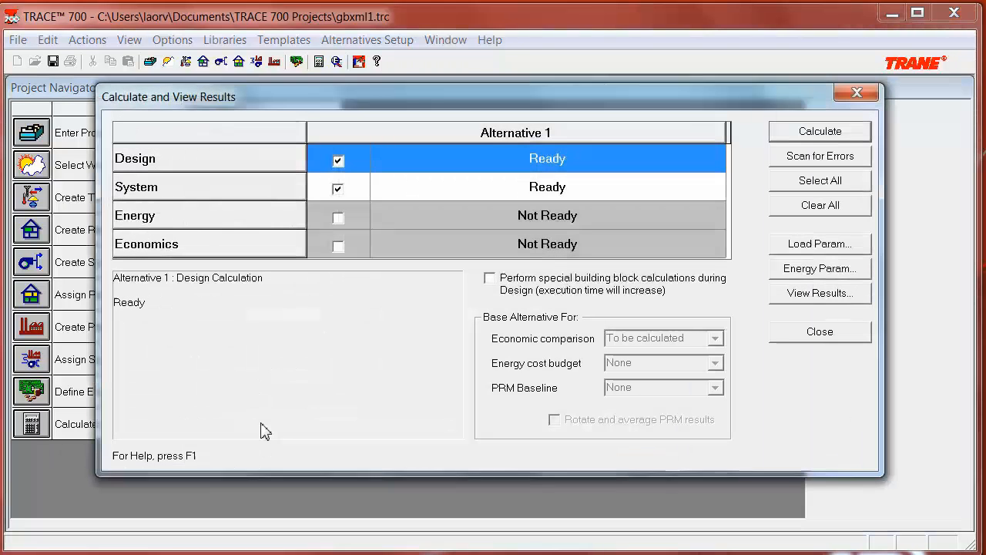
mouse_move(485, 171)
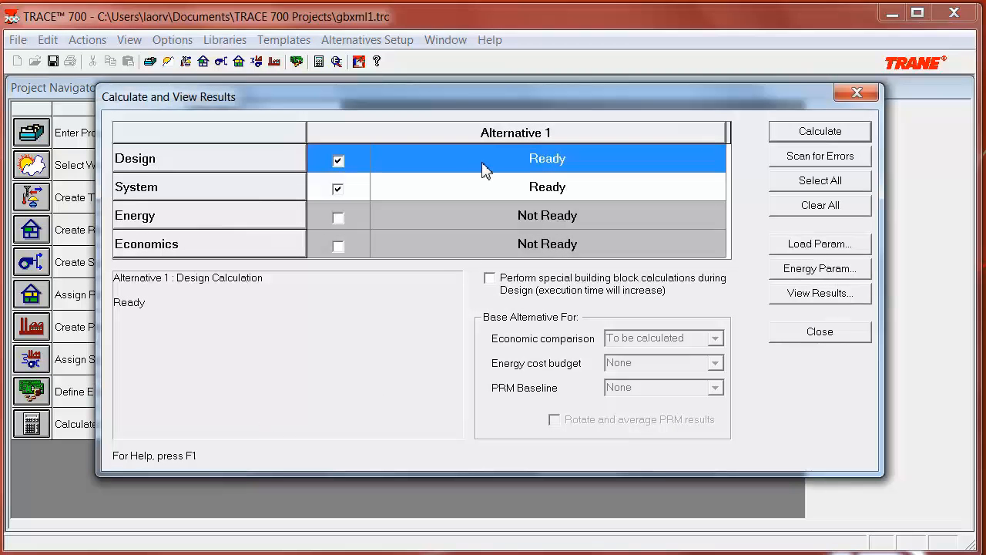
mouse_move(499, 202)
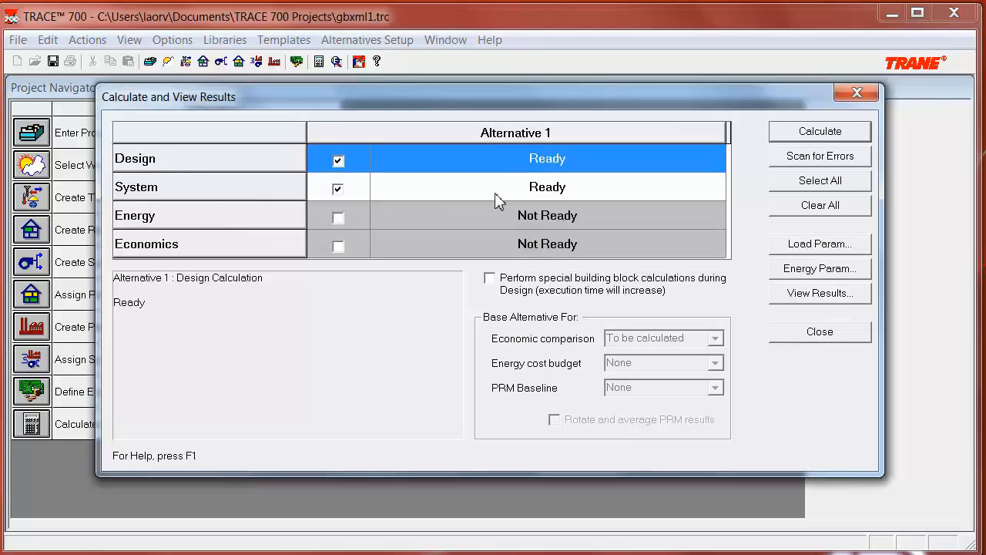
mouse_move(557, 158)
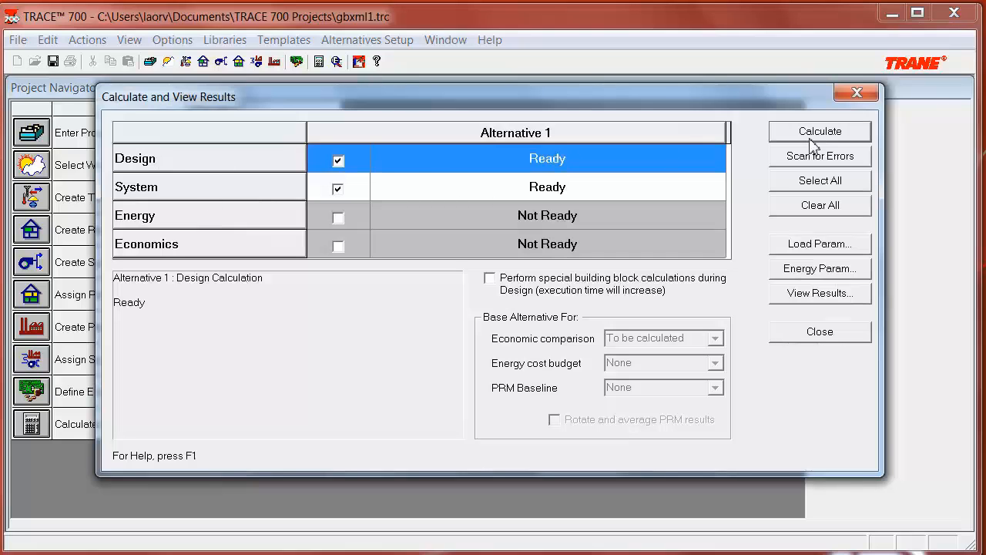
Step: Calculate the Design and System results for Alternative 1 to reach View Results
click(820, 131)
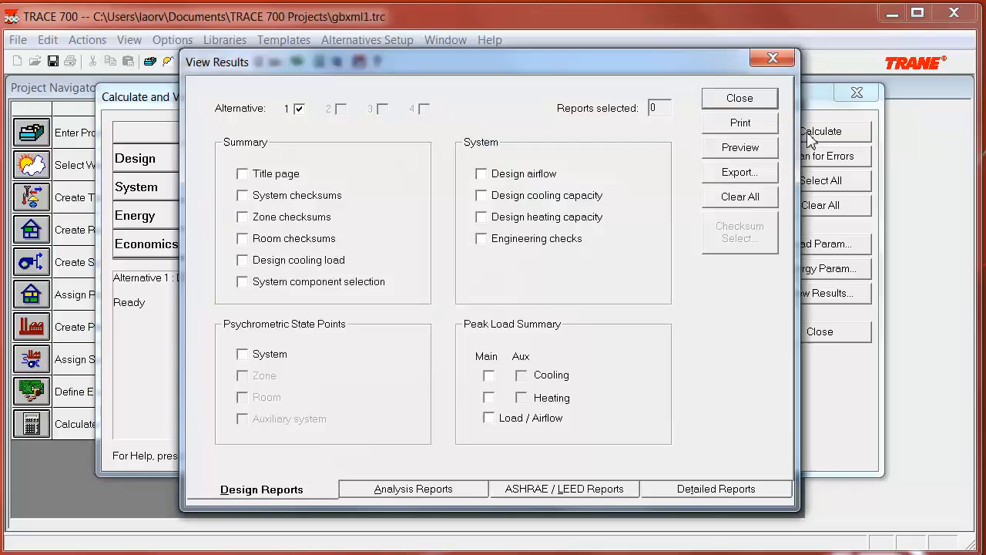
Step: Preview the System Checksums report for System - 001 at Page Width zoom and scroll through it
click(243, 195)
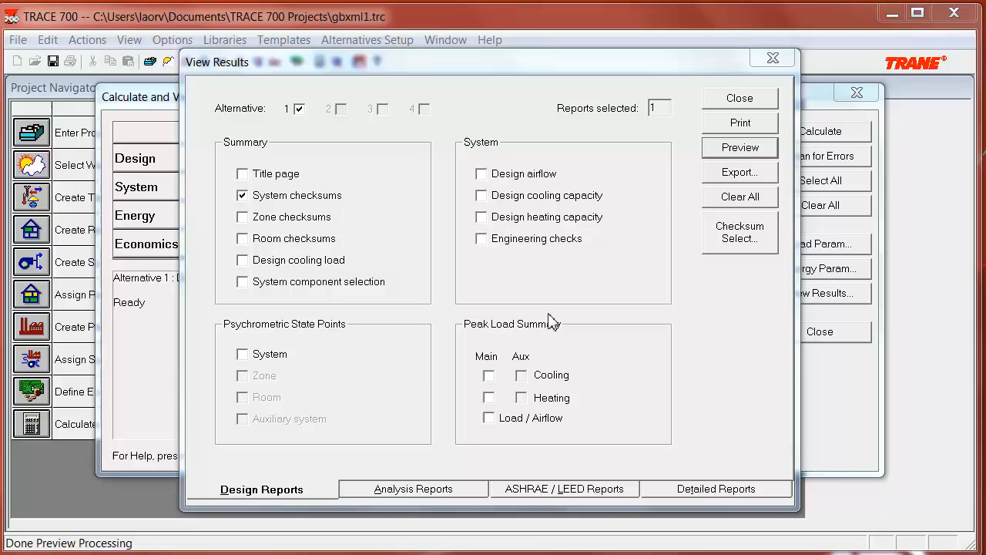
mouse_move(265, 204)
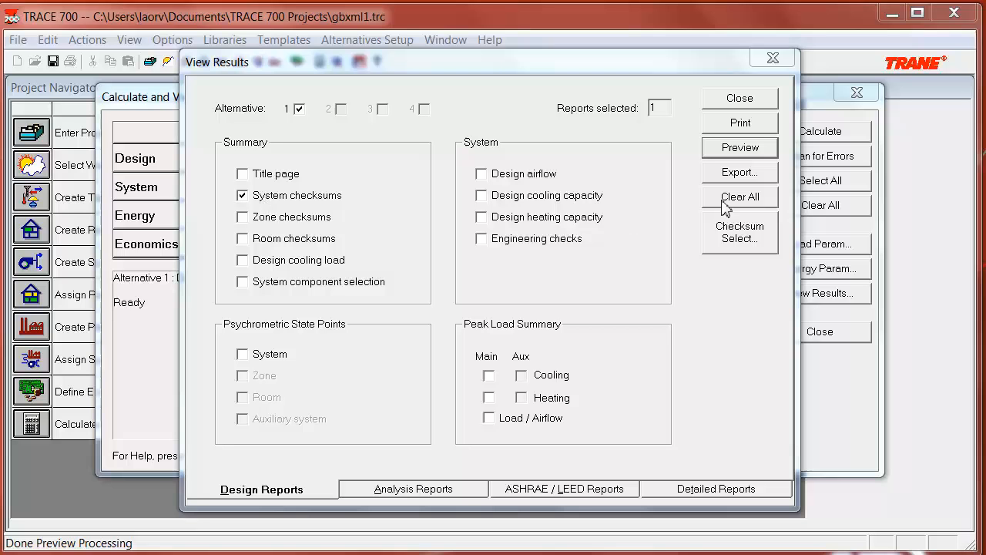
click(739, 147)
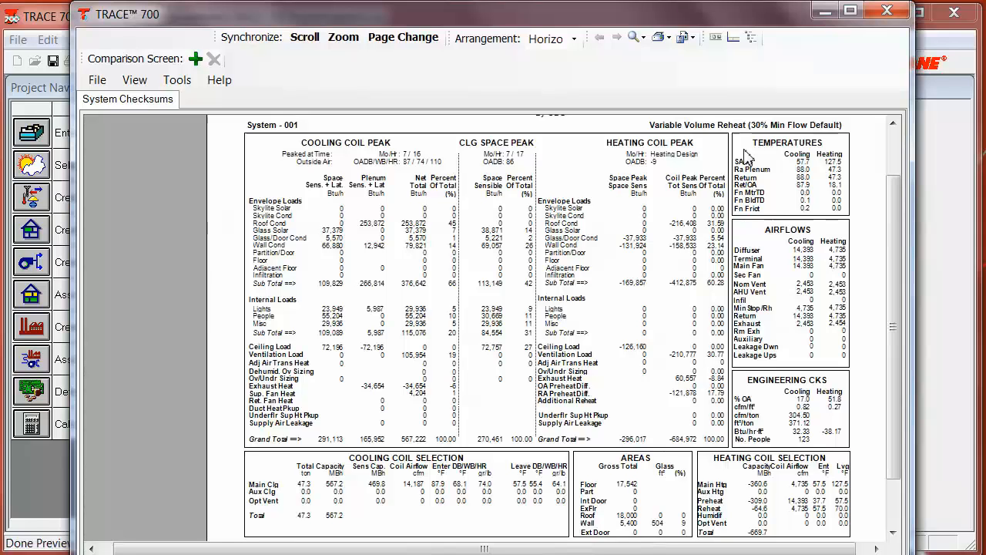
mouse_move(744, 158)
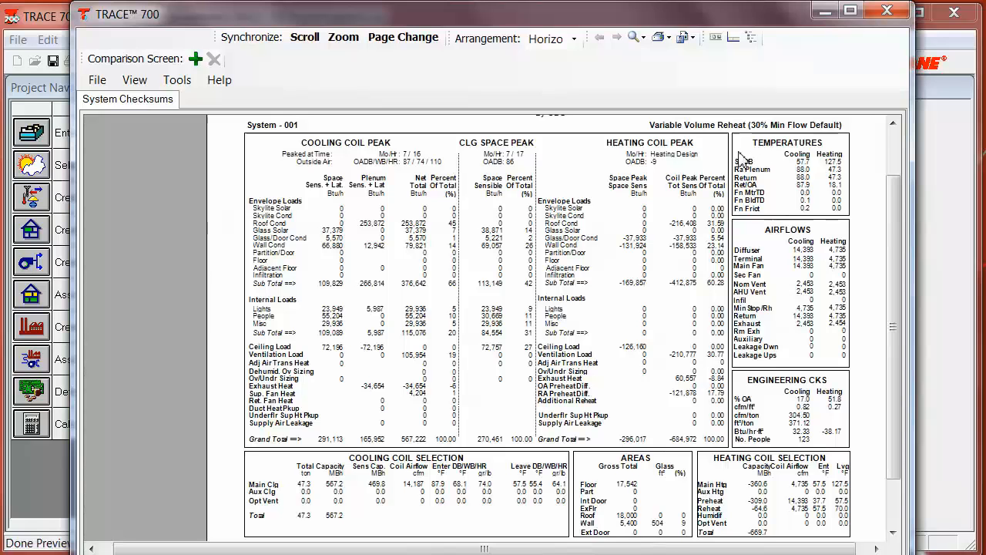
click(633, 37)
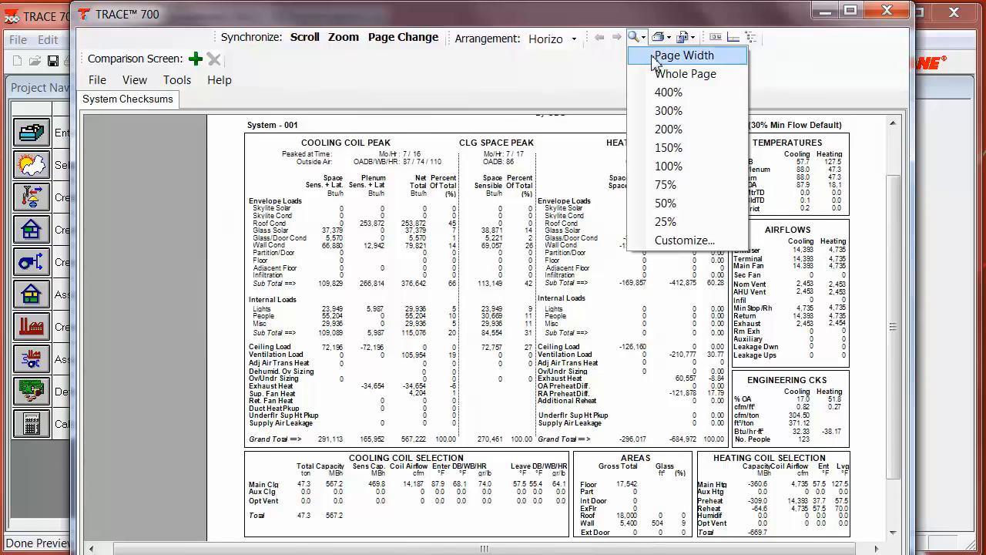
click(683, 55)
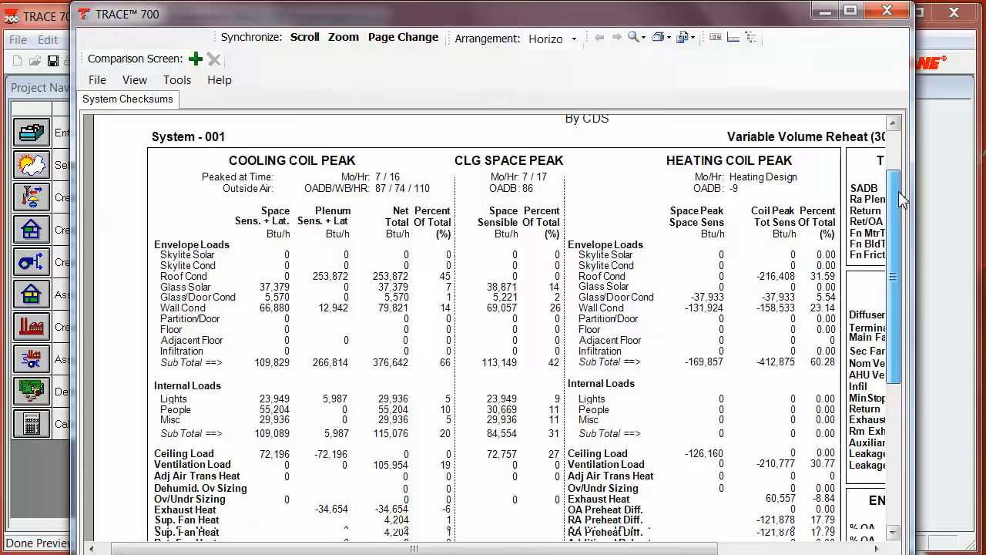
scroll(down, 3)
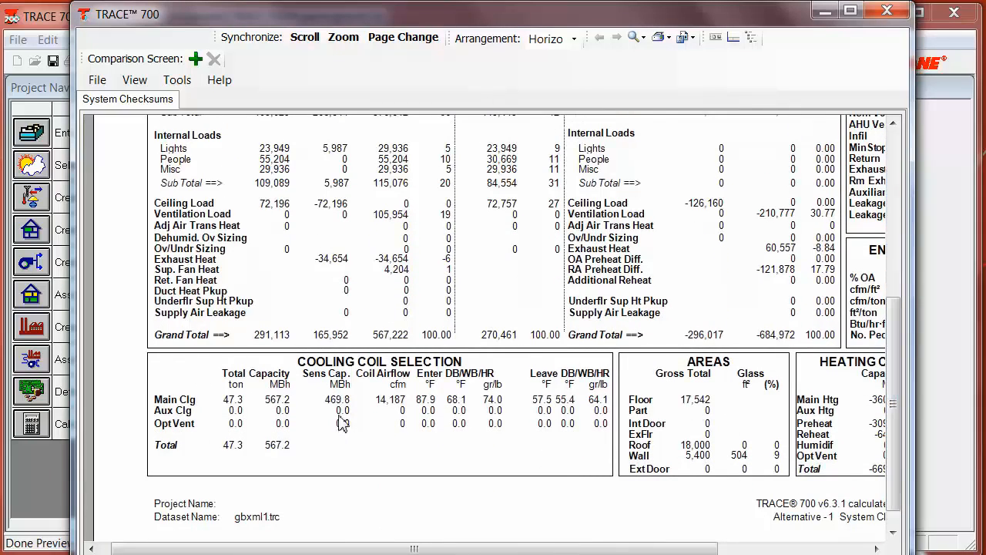
scroll(right, 3)
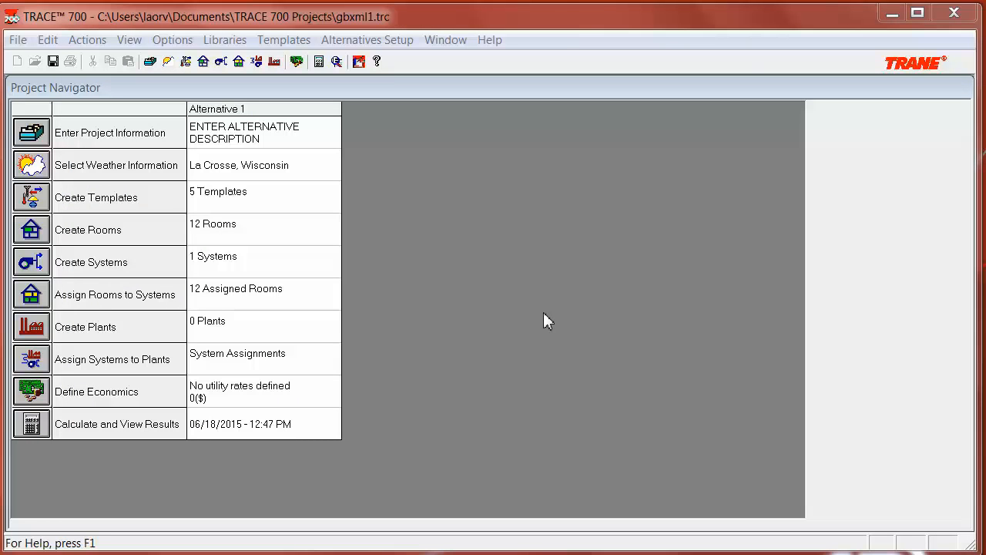
mouse_move(517, 306)
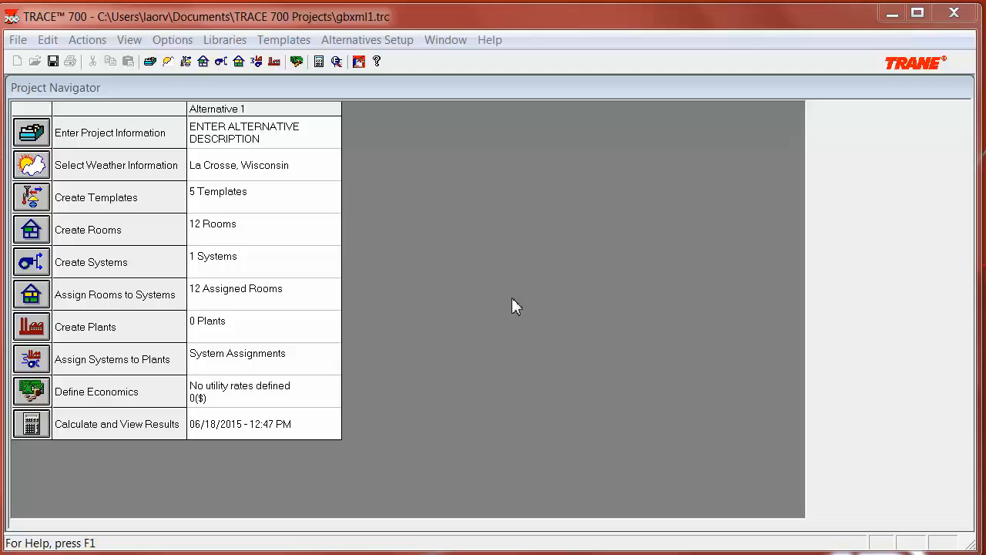
mouse_move(501, 296)
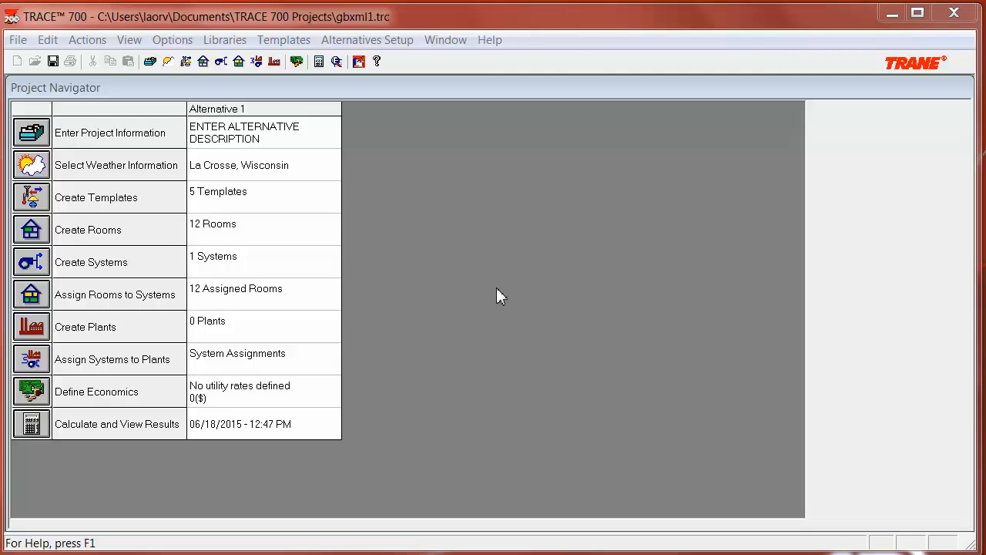
Step: Export the gbXML results into the existing EX ENERGY1.xml file
click(17, 39)
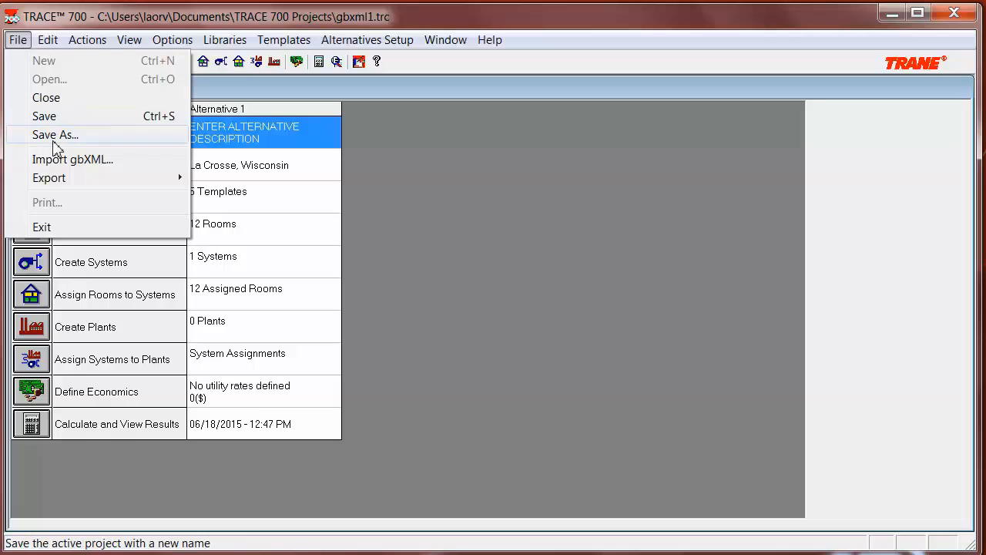
click(72, 159)
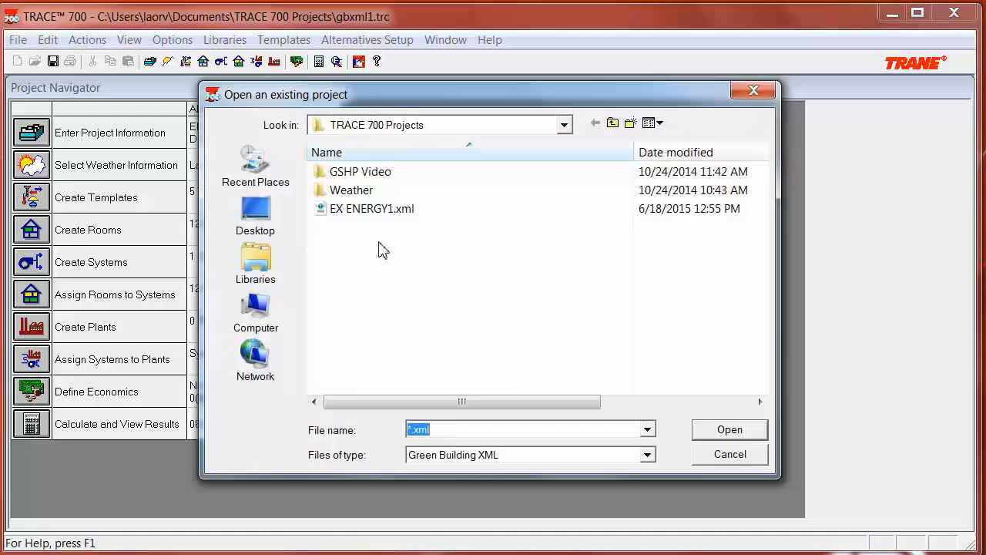
click(373, 208)
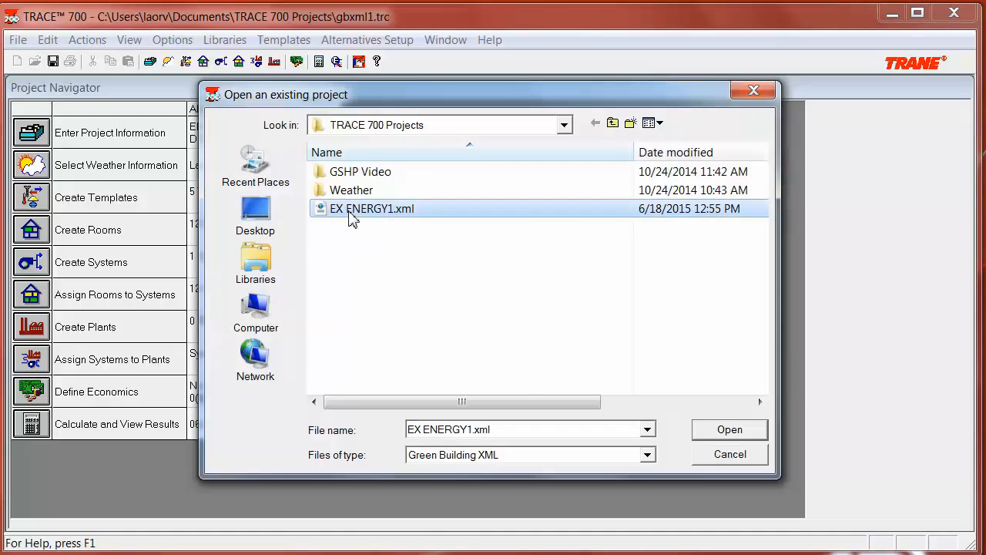
mouse_move(400, 252)
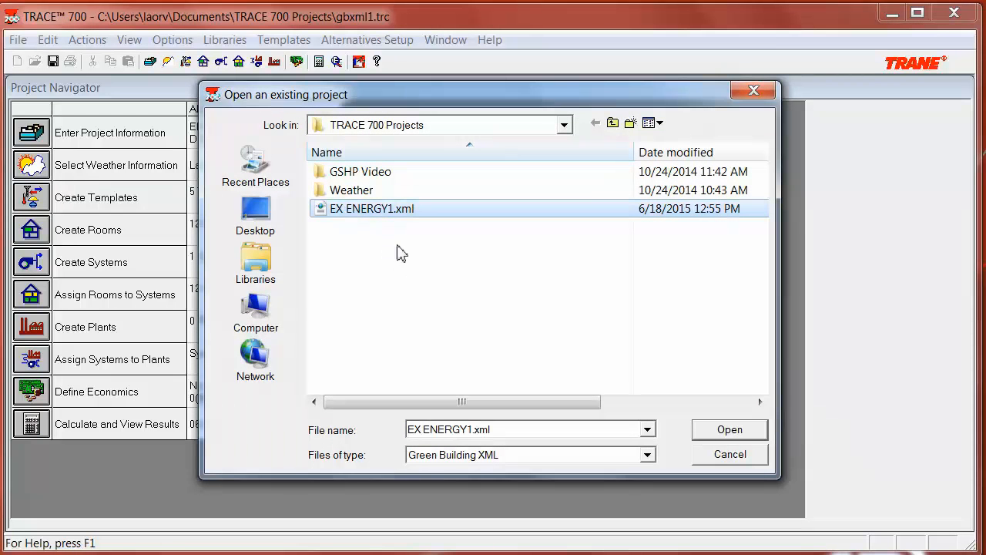
click(728, 429)
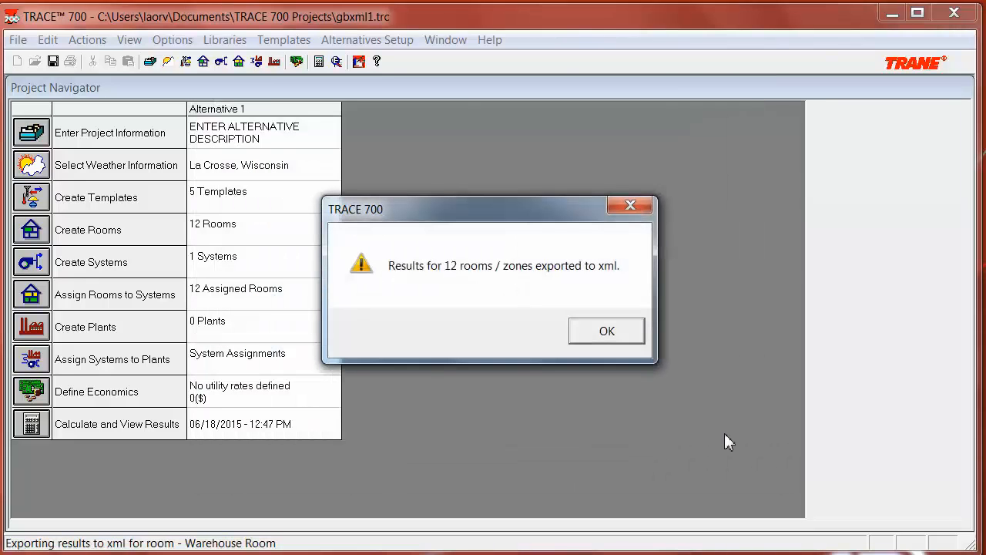
mouse_move(570, 337)
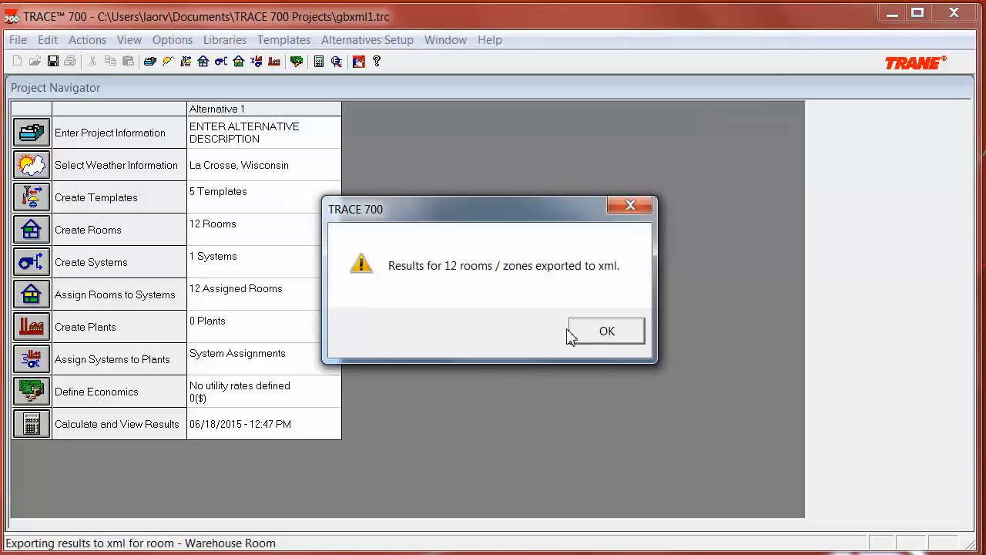